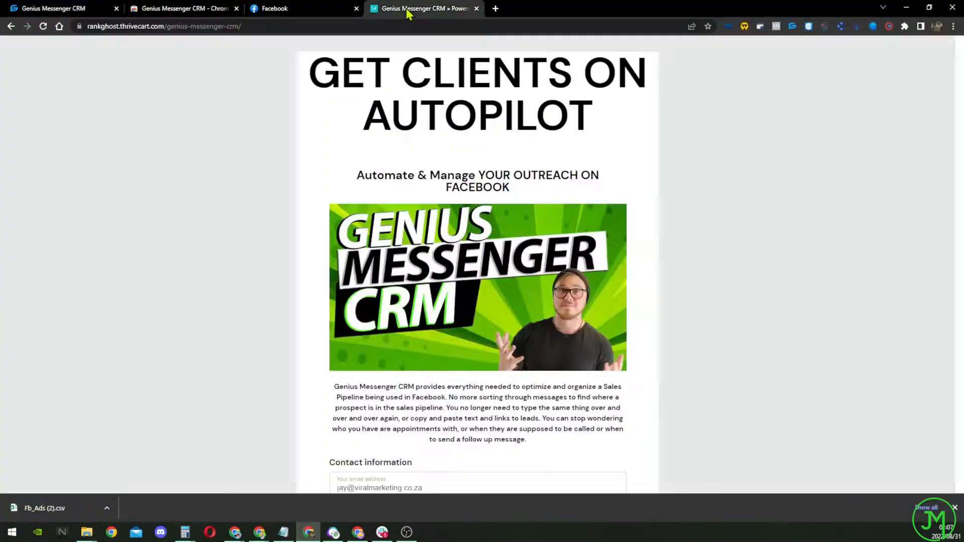
Step: View the Genius Messenger CRM listing in the Chrome Web Store, installed with ratings and users
{"action": "scroll", "scroll_direction": "down", "scroll_amount": 3}
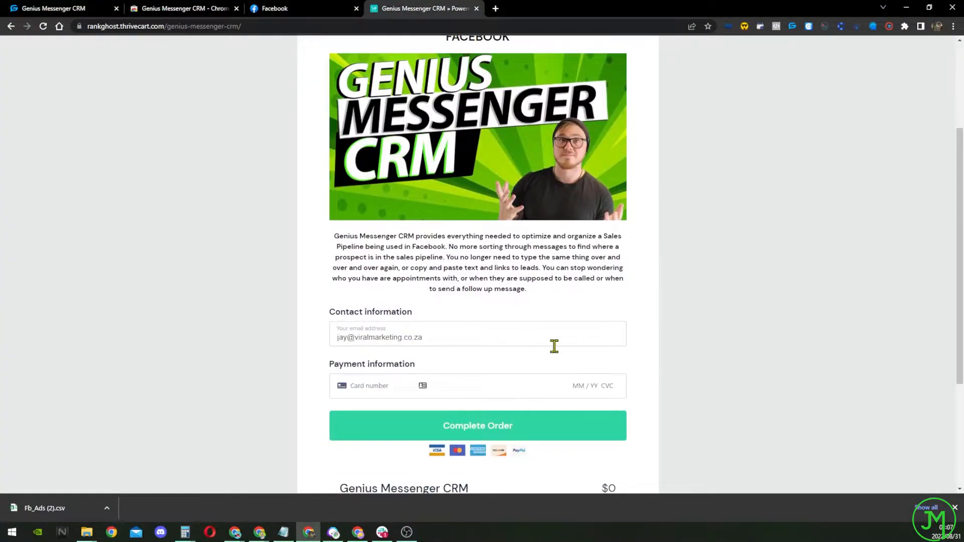
{"action": "scroll", "scroll_direction": "up", "scroll_amount": 3}
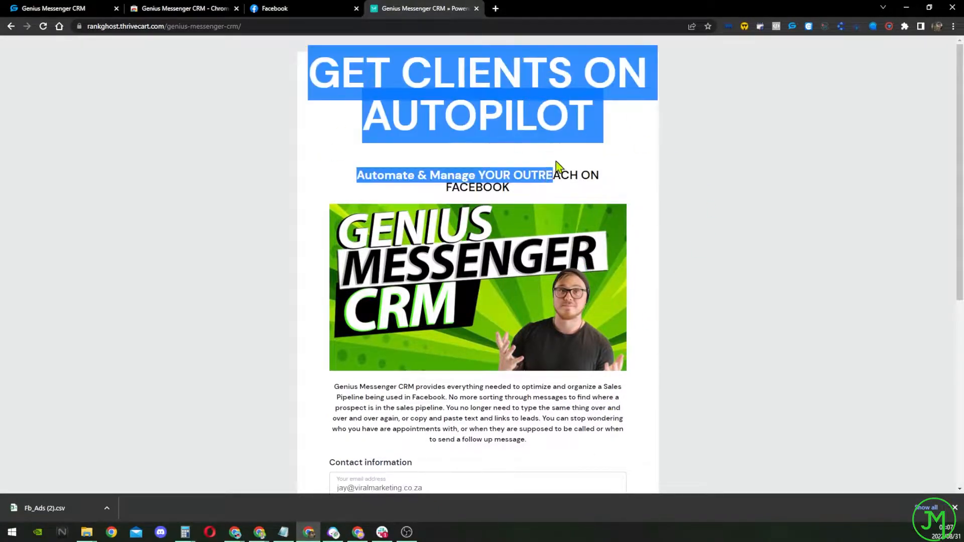
{"action": "scroll", "scroll_direction": "down", "scroll_amount": 3}
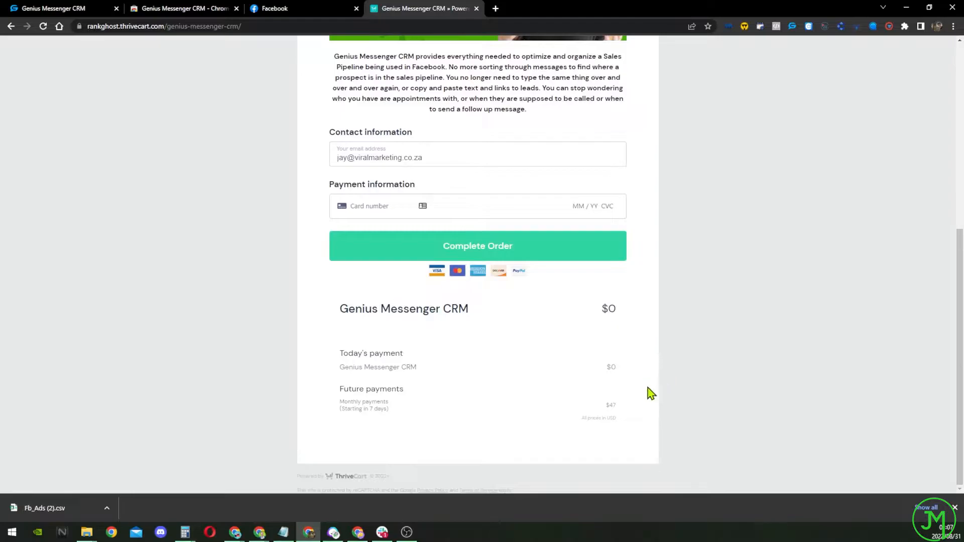
{"action": "scroll", "scroll_direction": "up", "scroll_amount": 3}
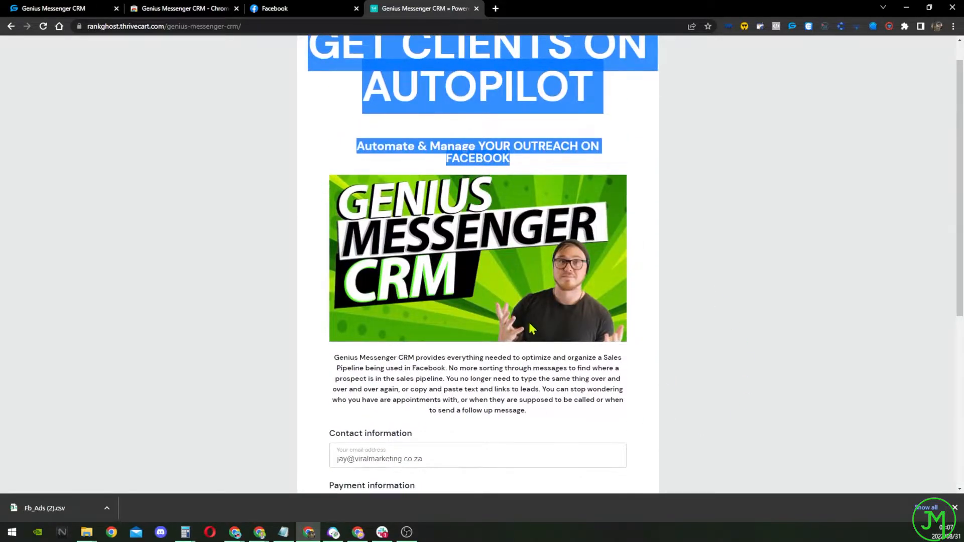
{"action": "mouse_move", "coordinate": [315, 22]}
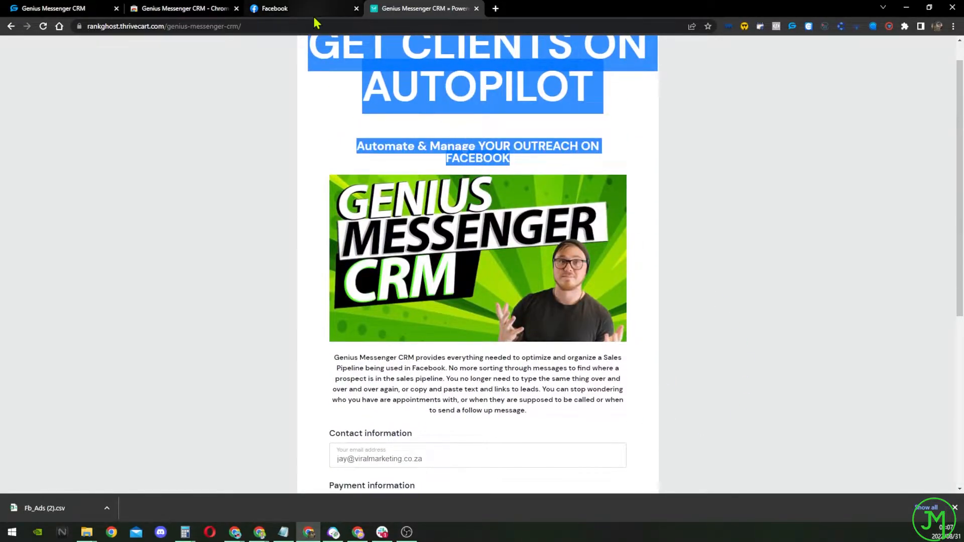
{"action": "mouse_move", "coordinate": [185, 8]}
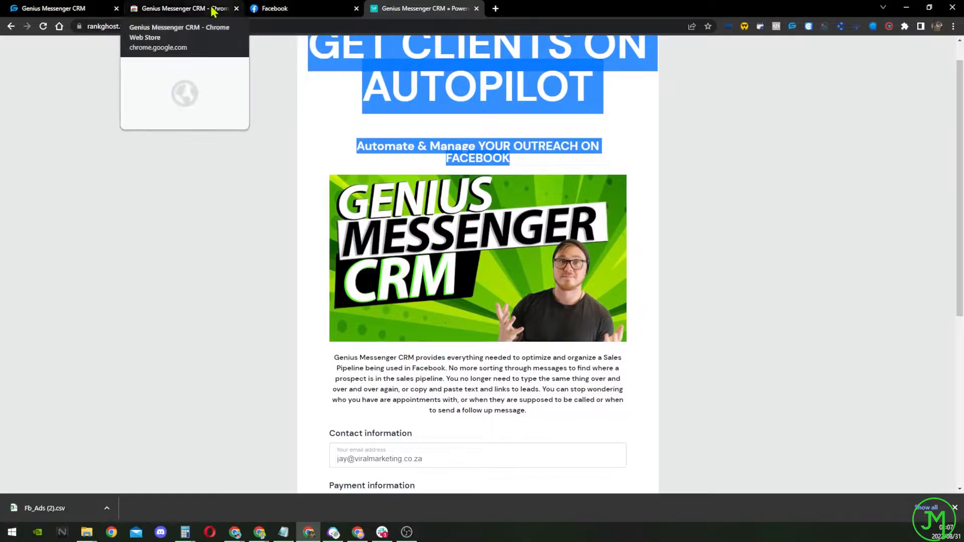
{"action": "left_click", "coordinate": [182, 8]}
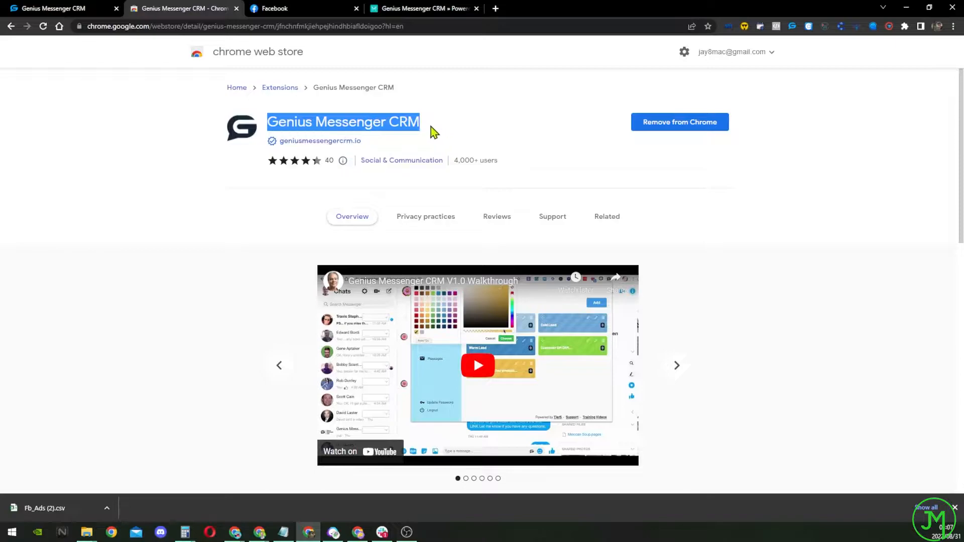
{"action": "mouse_move", "coordinate": [277, 68]}
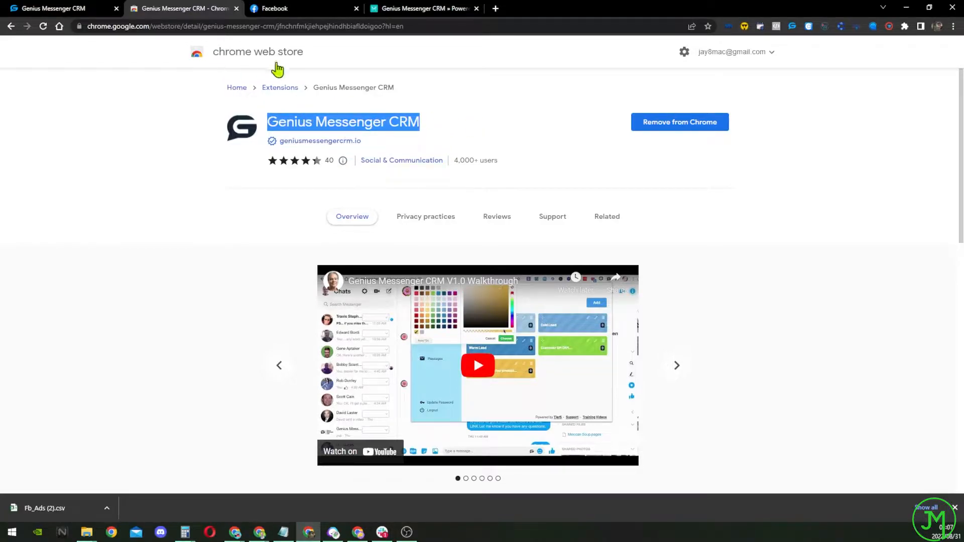
{"action": "mouse_move", "coordinate": [794, 35]}
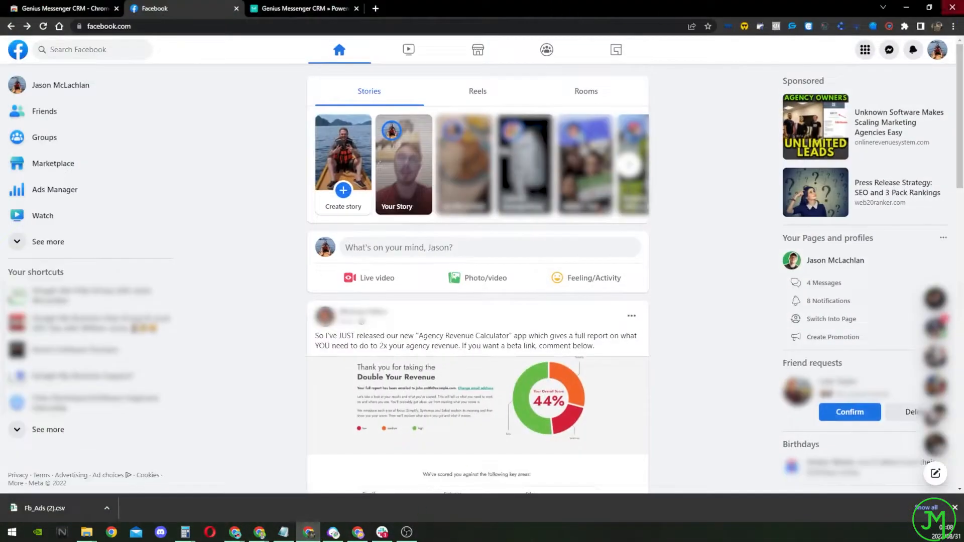
Step: Show the Facebook Chats panel with conversations tagged Client, Warm Prospect and Friend
{"action": "left_click", "coordinate": [889, 50]}
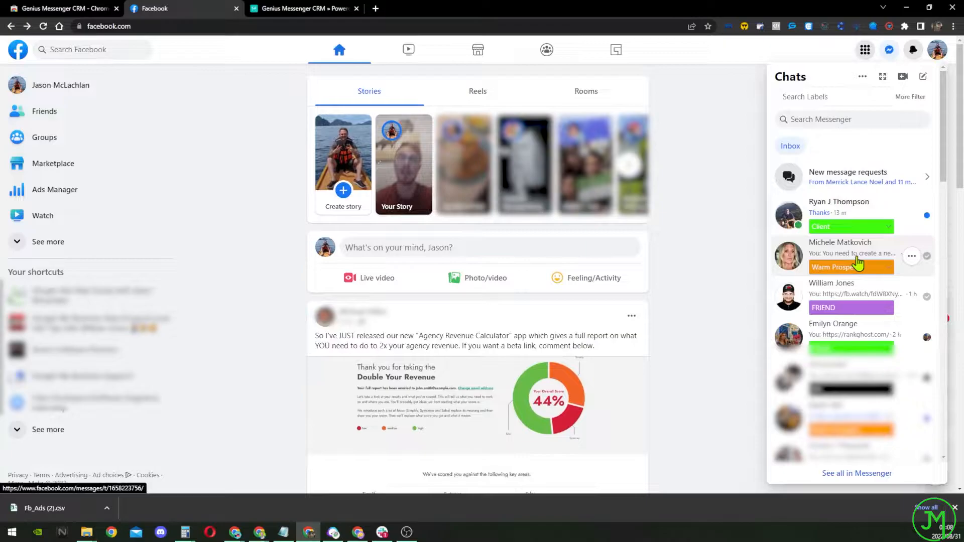
{"action": "mouse_move", "coordinate": [881, 191]}
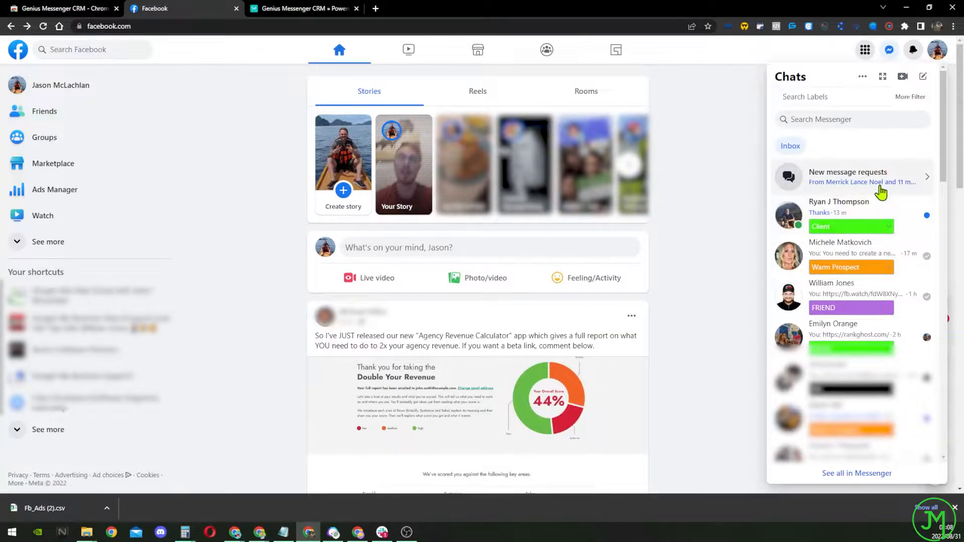
{"action": "mouse_move", "coordinate": [815, 245]}
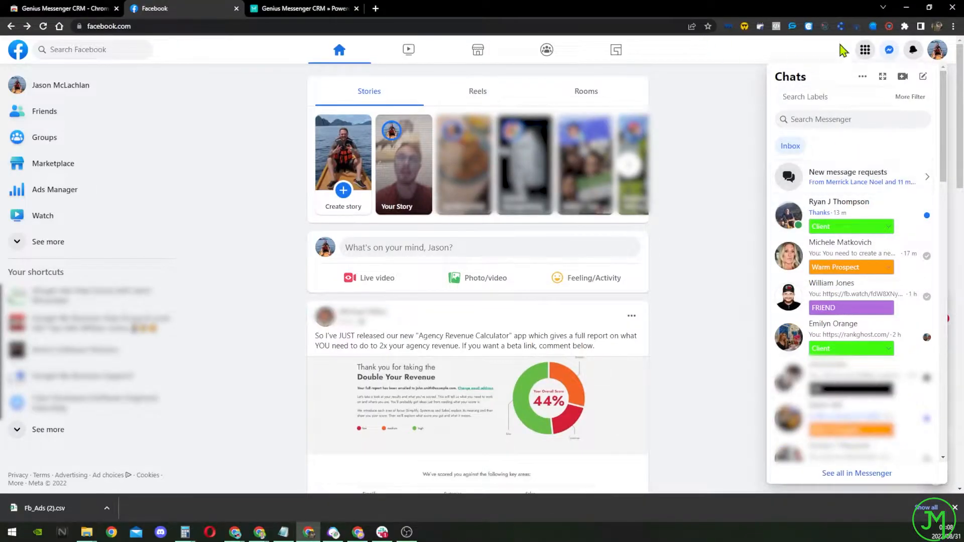
Step: Review the CRM Labels page listing Cold Prospect, War Room and Client with contact counts
{"action": "left_click", "coordinate": [793, 26]}
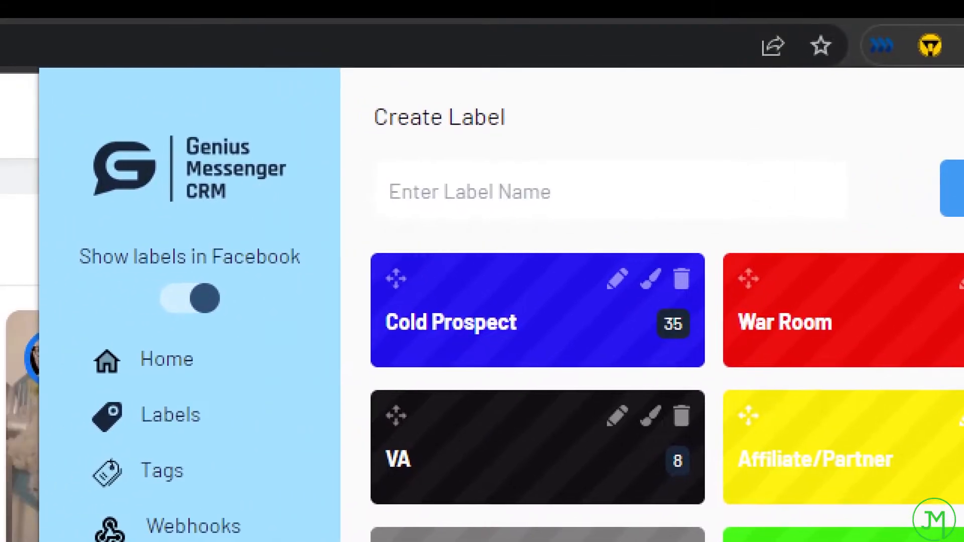
{"action": "scroll", "scroll_direction": "down", "scroll_amount": 3}
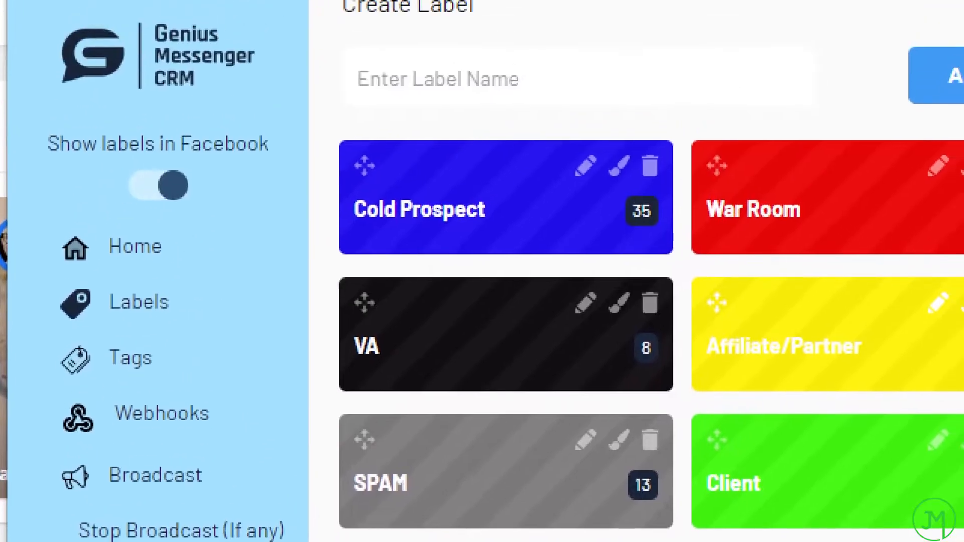
{"action": "scroll", "scroll_direction": "down", "scroll_amount": 3}
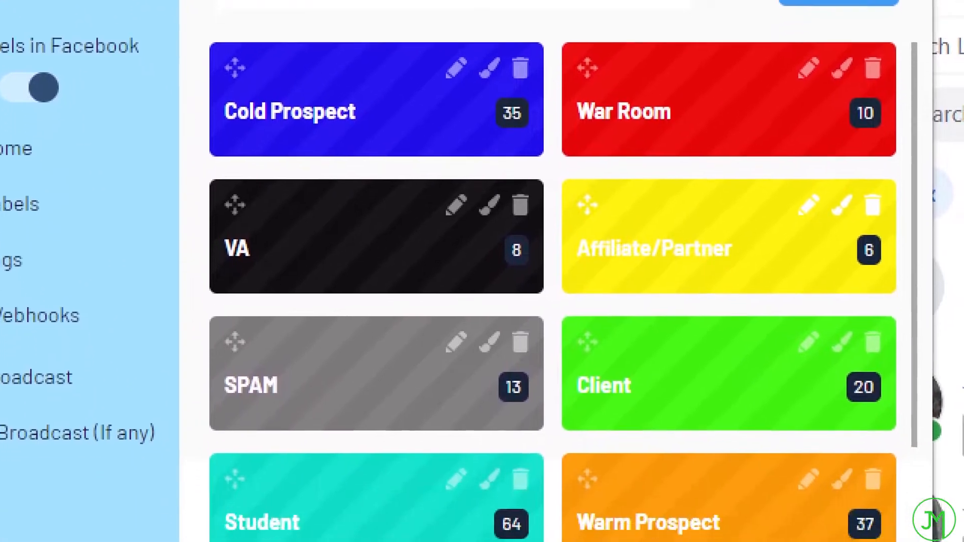
{"action": "scroll", "scroll_direction": "up", "scroll_amount": 3}
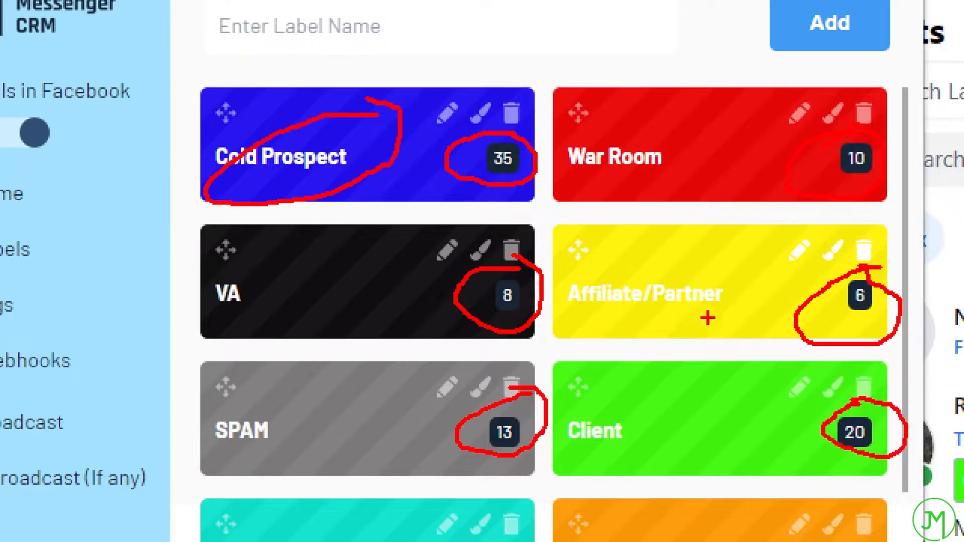
{"action": "mouse_move", "coordinate": [93, 96]}
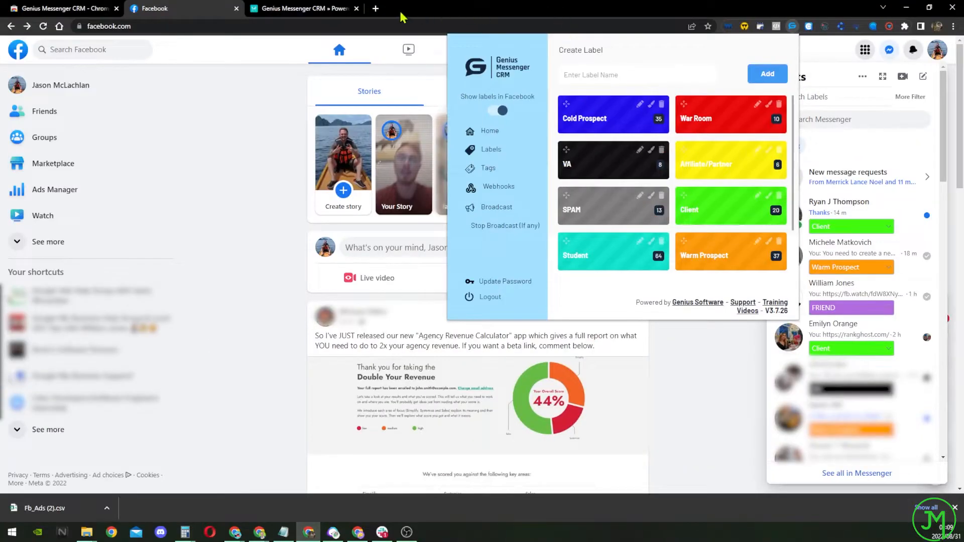
Step: Load the support website's sign-in page in a new tab, then return to Facebook
{"action": "left_click", "coordinate": [374, 8]}
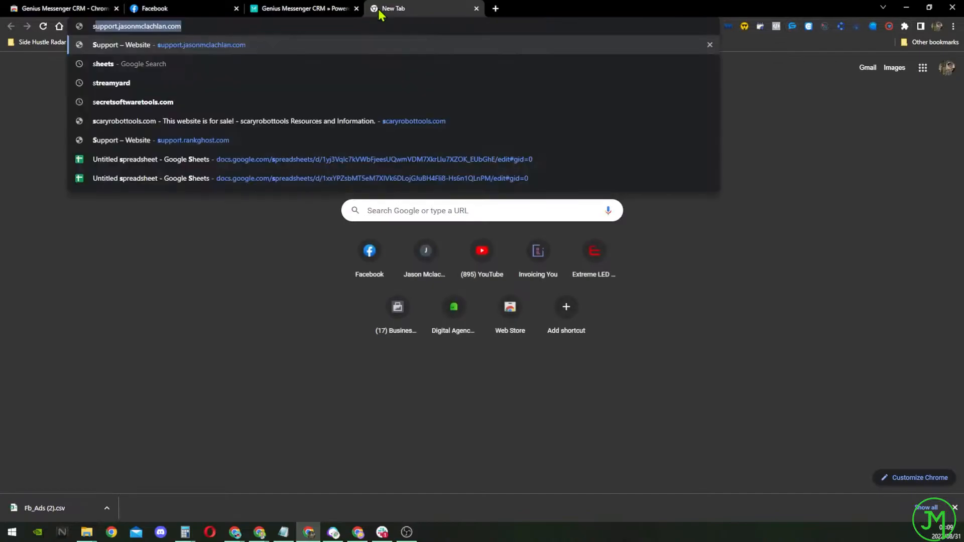
{"action": "key", "text": "Return"}
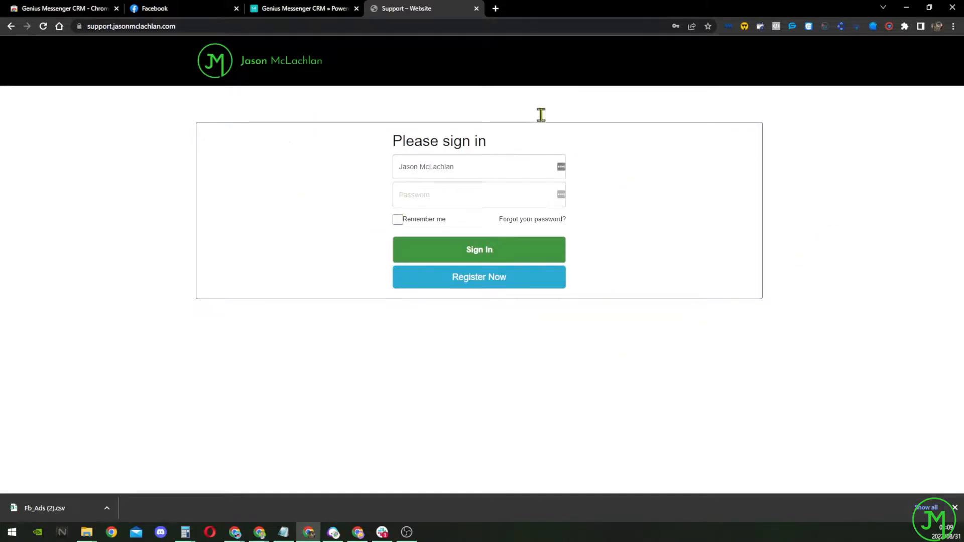
{"action": "left_click", "coordinate": [179, 8]}
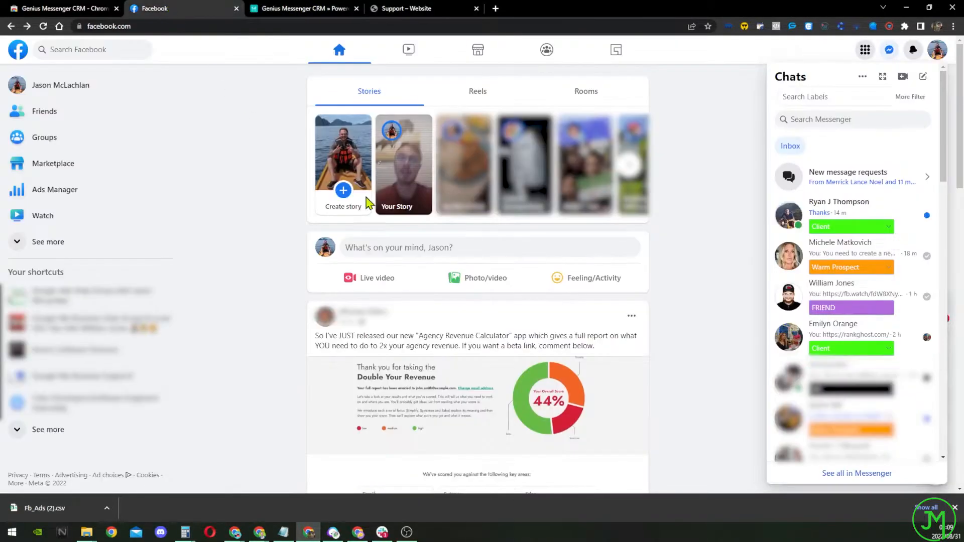
{"action": "mouse_move", "coordinate": [389, 49]}
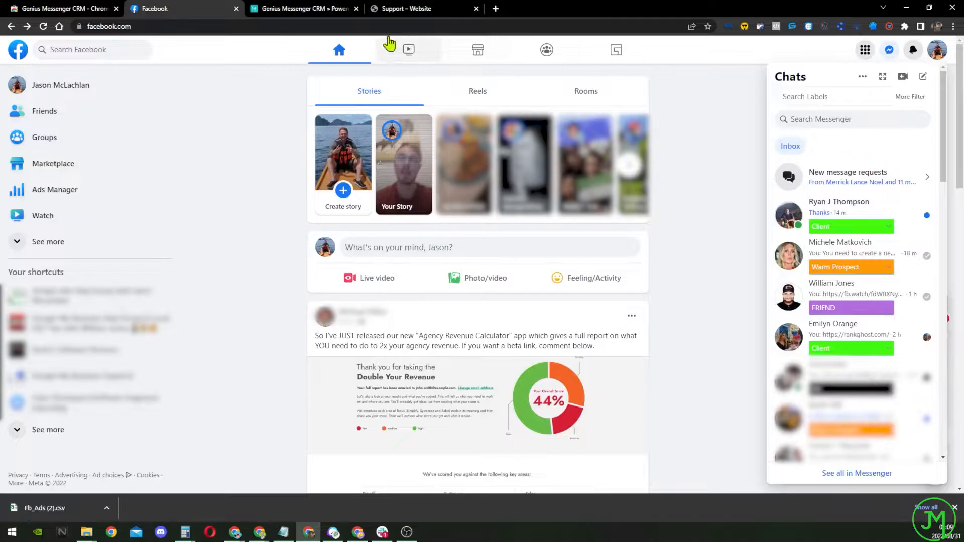
{"action": "mouse_move", "coordinate": [197, 9]}
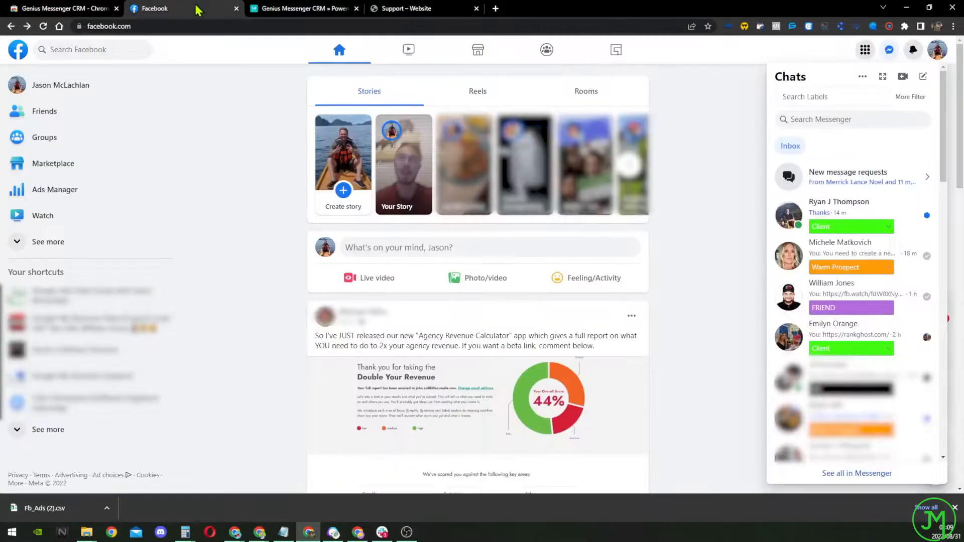
Step: Add an 'Old Clients' label in the CRM and recolour it yellow
{"action": "left_click", "coordinate": [791, 26]}
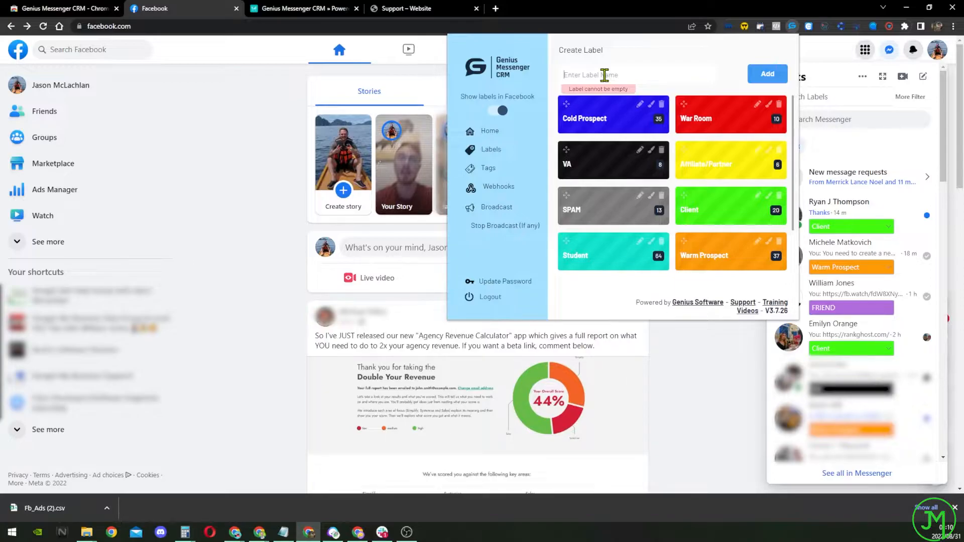
{"action": "type", "text": "Old Client"}
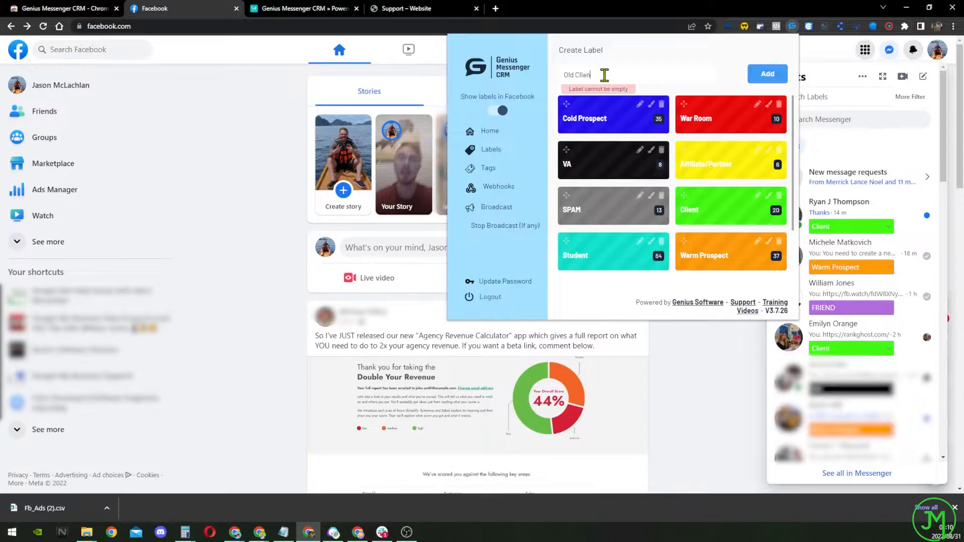
{"action": "type", "text": "ts"}
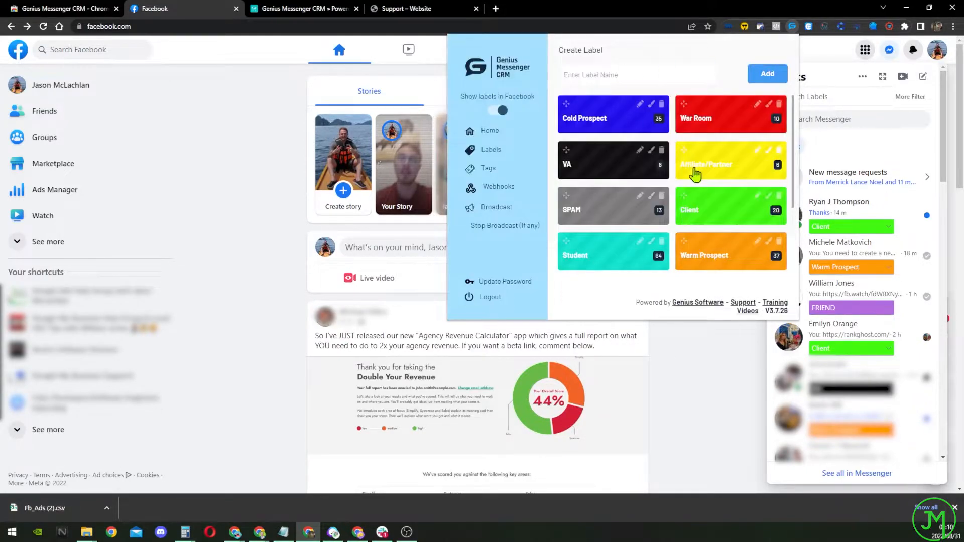
{"action": "left_click", "coordinate": [767, 73]}
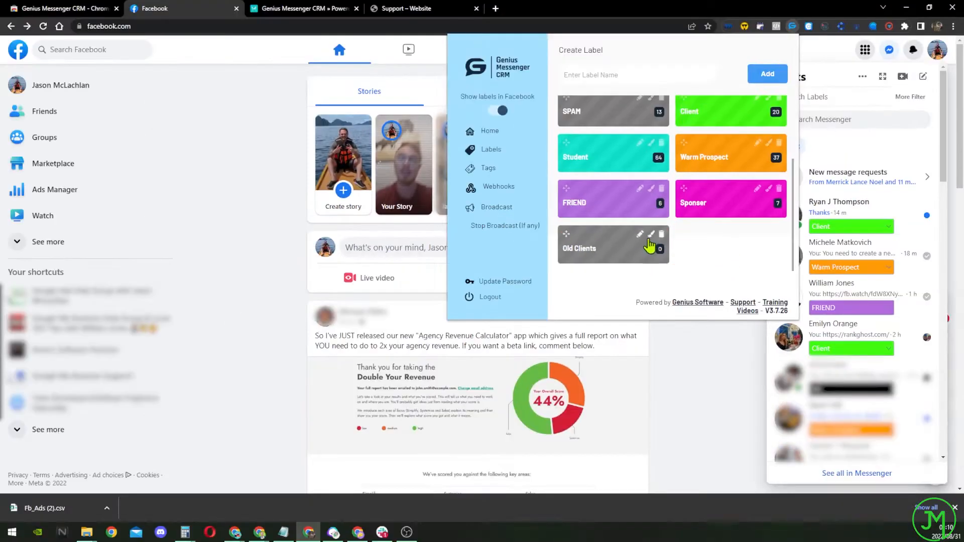
{"action": "left_click", "coordinate": [640, 235]}
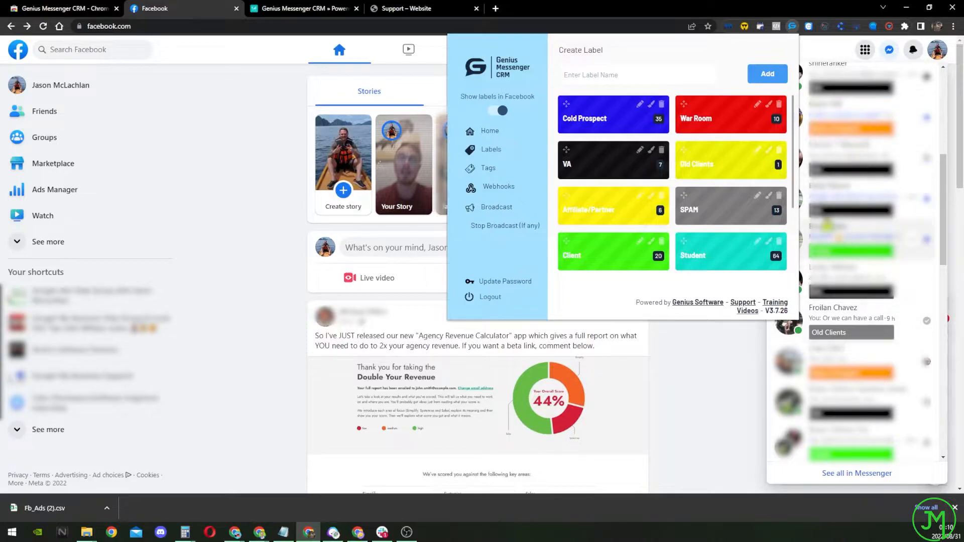
{"action": "mouse_move", "coordinate": [798, 160]}
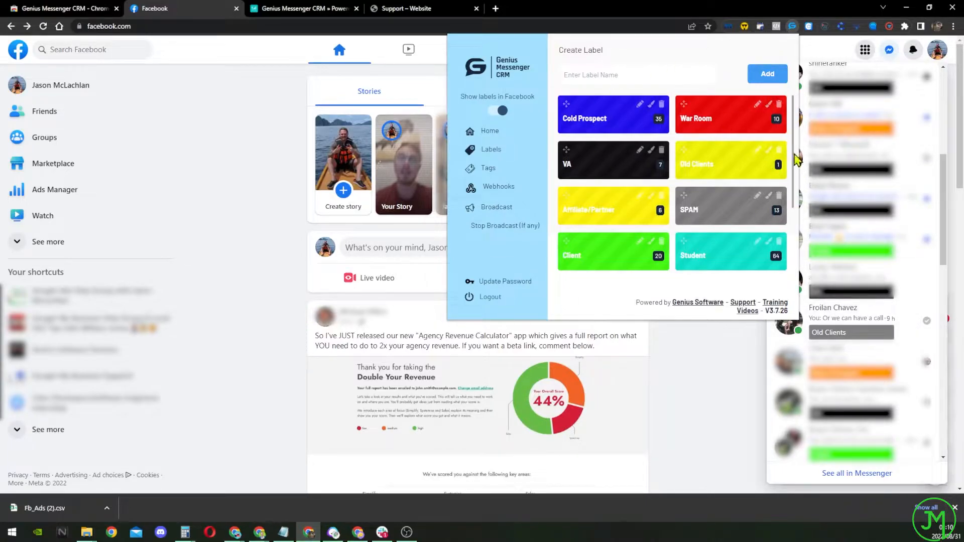
{"action": "mouse_move", "coordinate": [658, 136]}
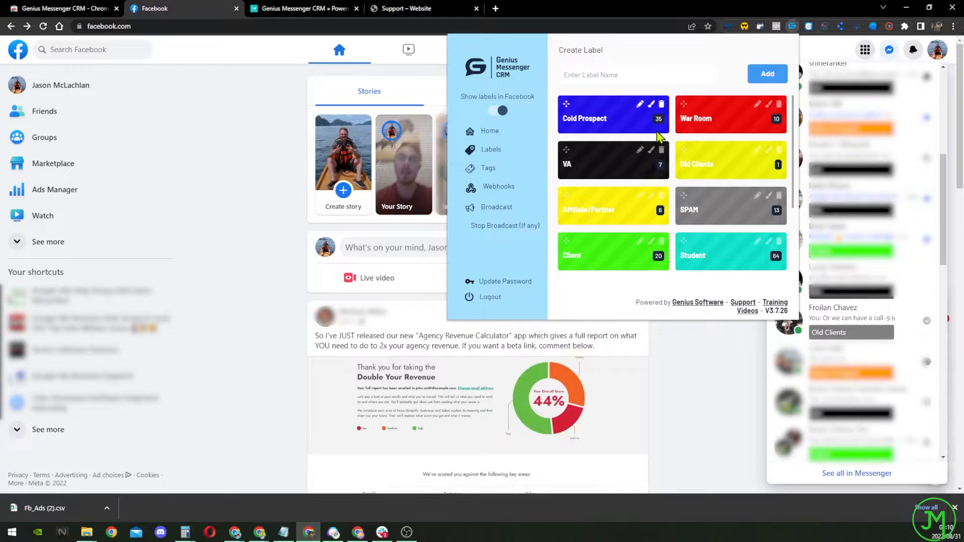
{"action": "mouse_move", "coordinate": [670, 139]}
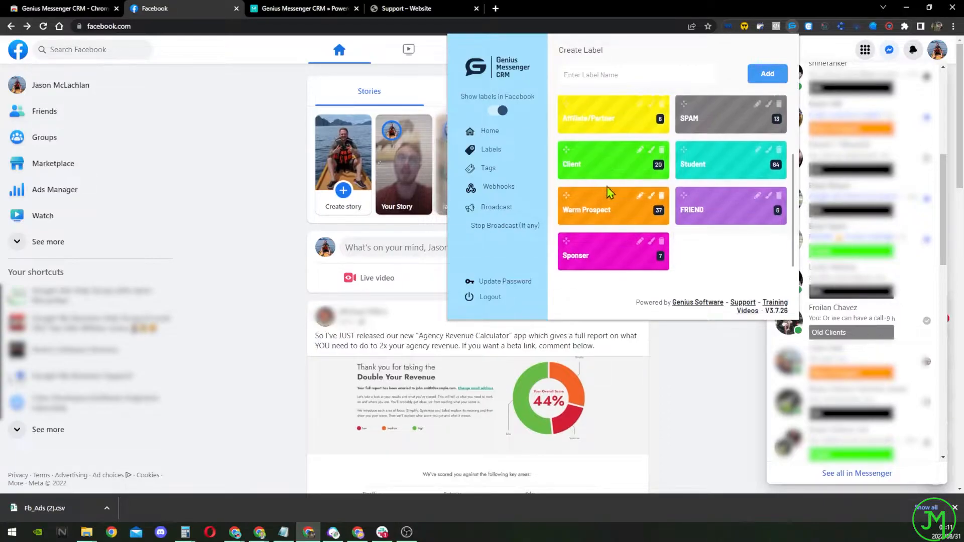
Step: Show the contacts tagged with the orange Warm Prospect label
{"action": "scroll", "scroll_direction": "down", "scroll_amount": 3}
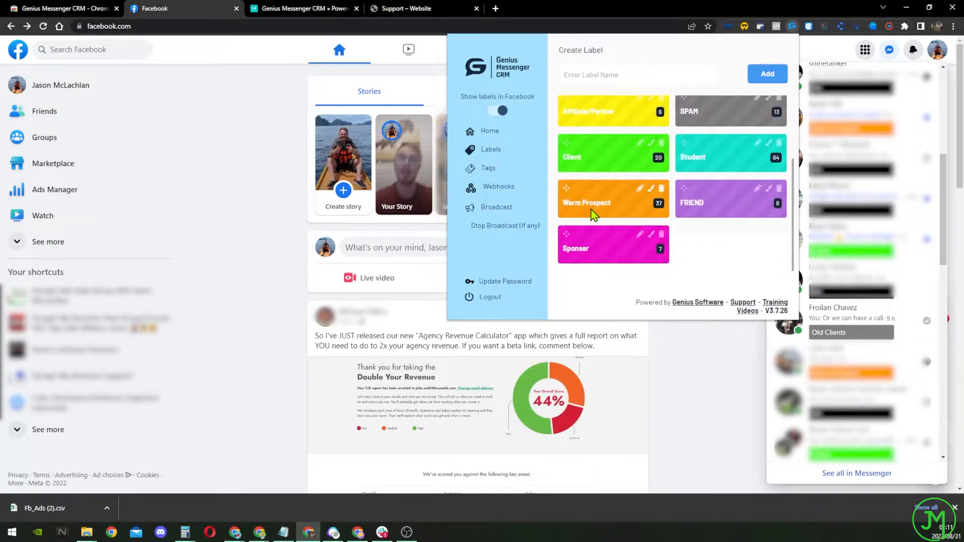
{"action": "mouse_move", "coordinate": [572, 148]}
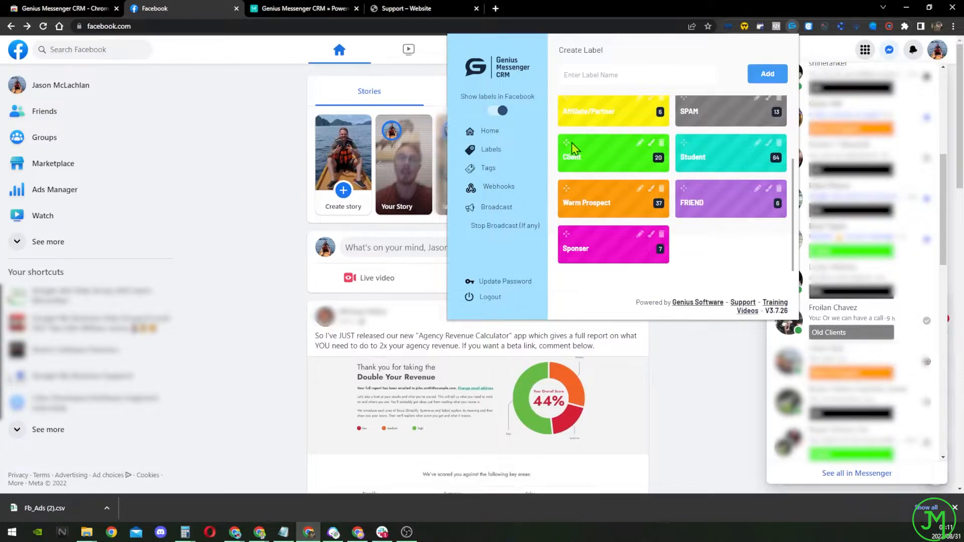
{"action": "mouse_move", "coordinate": [698, 207]}
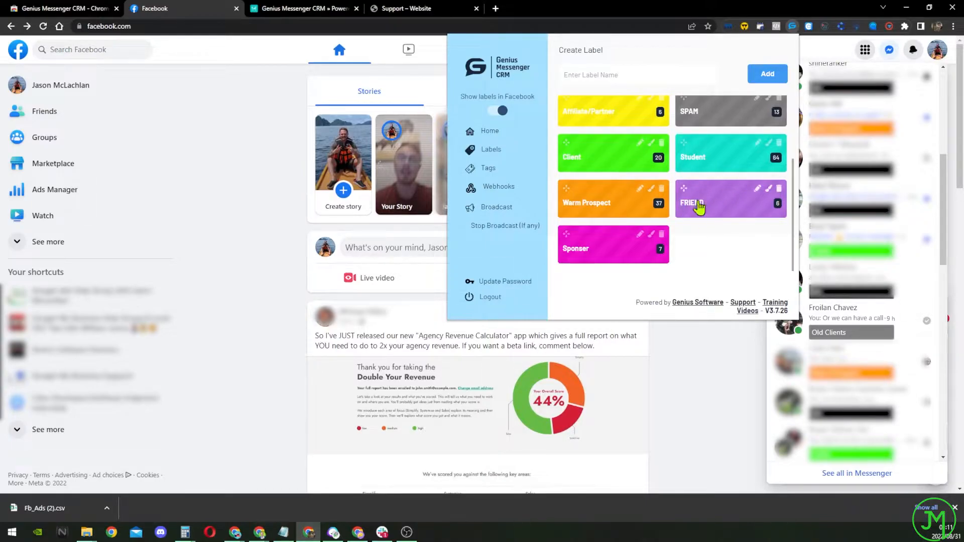
{"action": "mouse_move", "coordinate": [676, 188]}
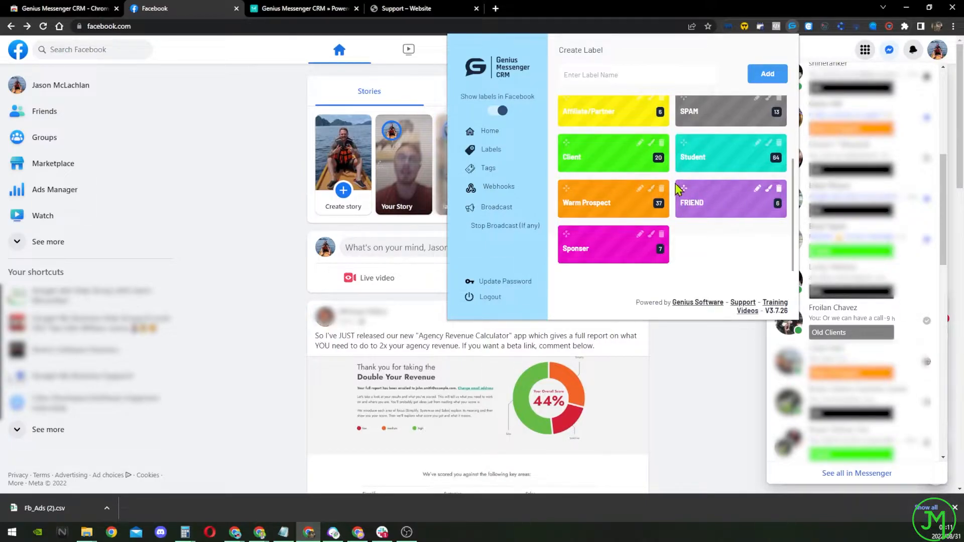
{"action": "scroll", "scroll_direction": "up", "scroll_amount": 3}
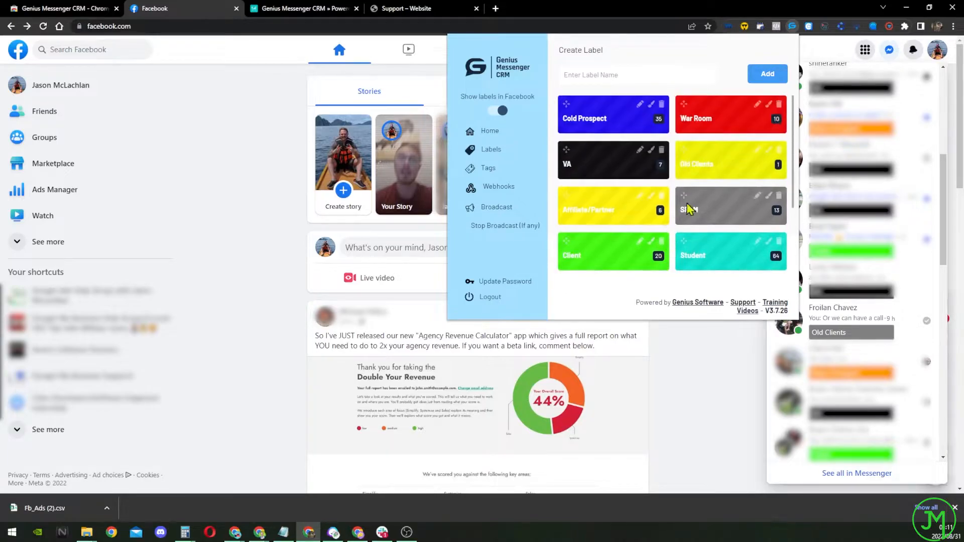
{"action": "mouse_move", "coordinate": [646, 220]}
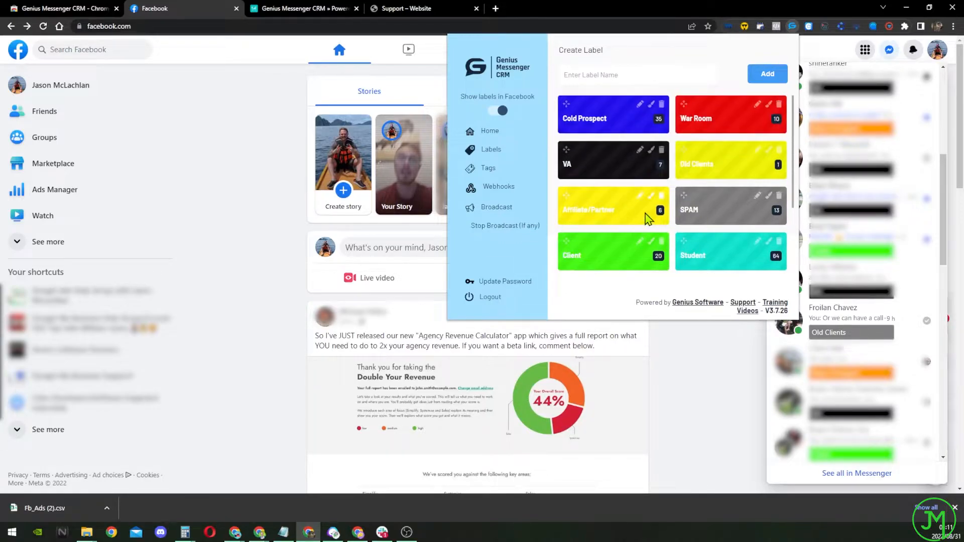
{"action": "scroll", "scroll_direction": "down", "scroll_amount": 3}
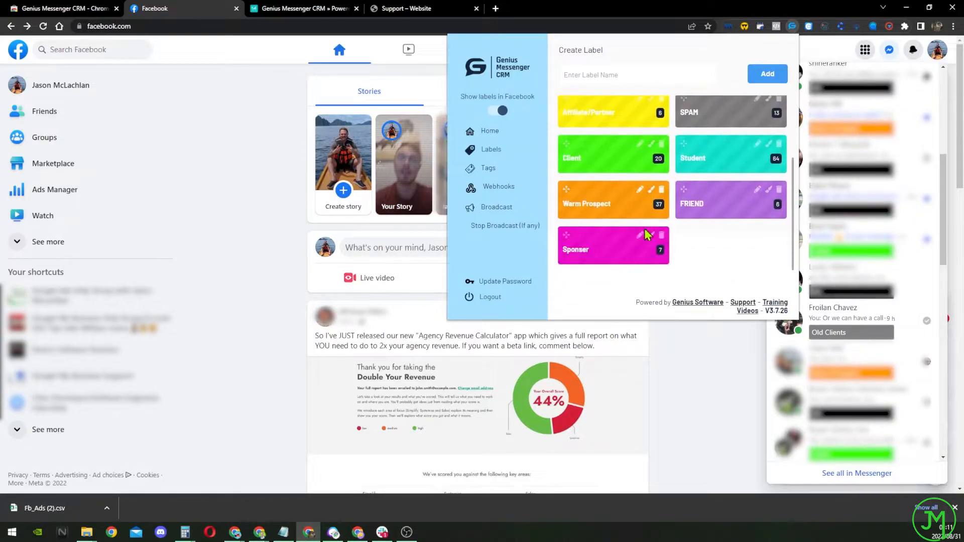
{"action": "left_click", "coordinate": [613, 203]}
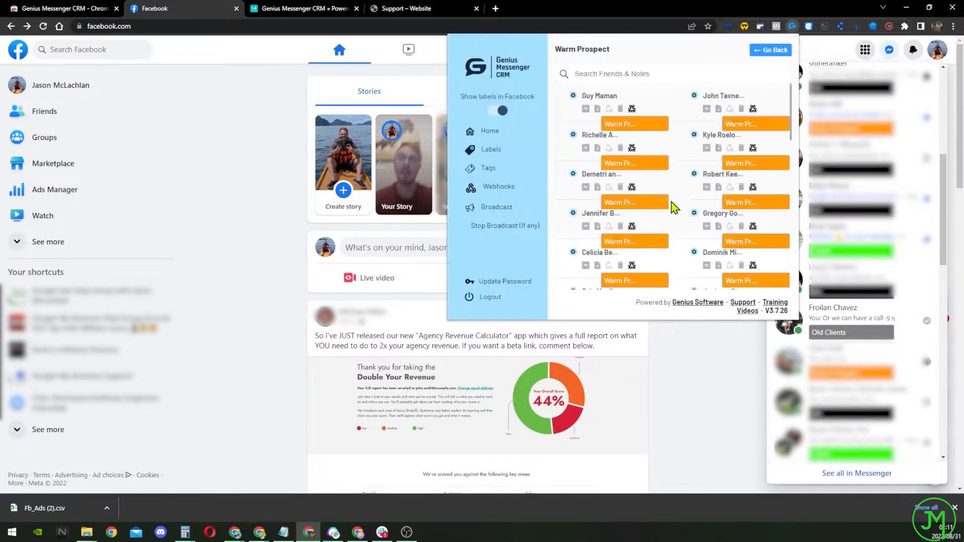
Step: Review the Warm Prospect contacts and go to the Broadcast page listing past broadcasts
{"action": "scroll", "scroll_direction": "down", "scroll_amount": 3}
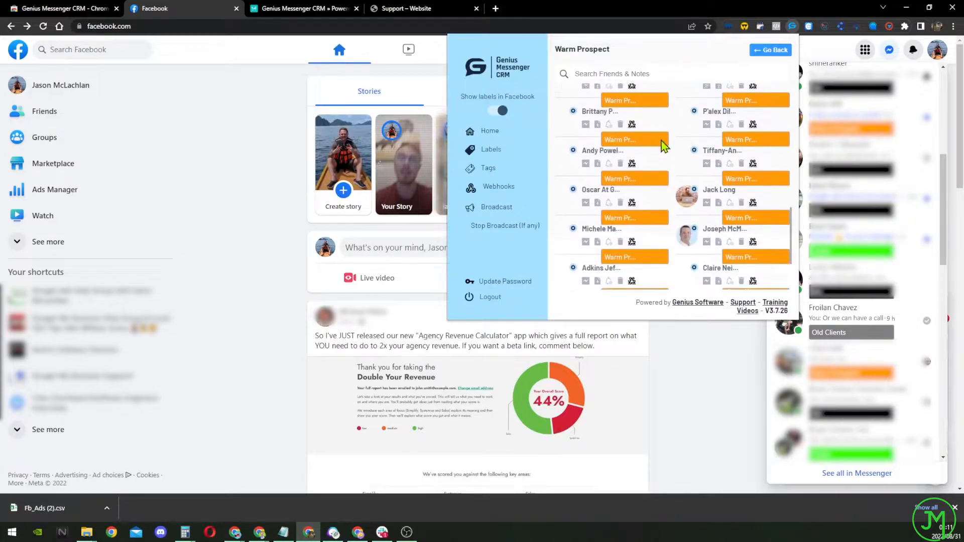
{"action": "scroll", "scroll_direction": "up", "scroll_amount": 3}
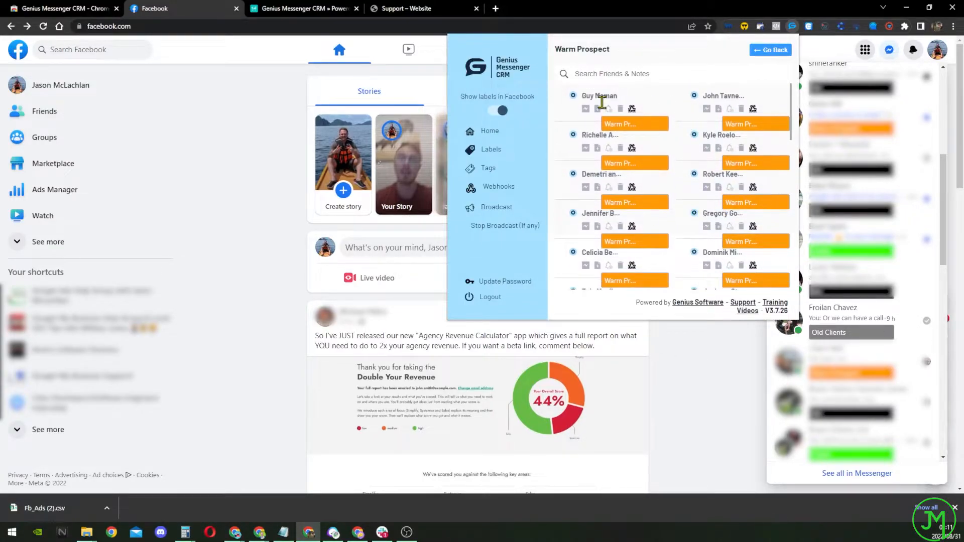
{"action": "mouse_move", "coordinate": [670, 159]}
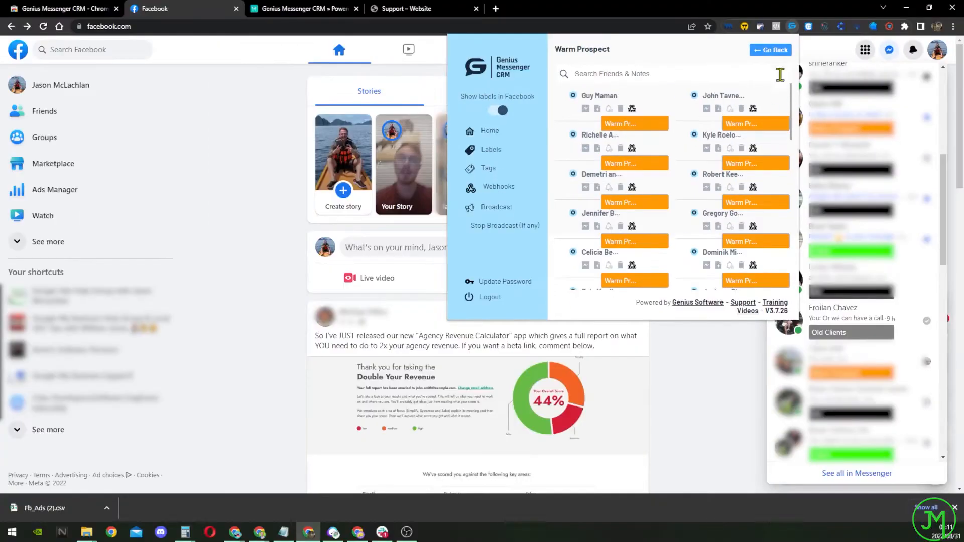
{"action": "mouse_move", "coordinate": [585, 148]}
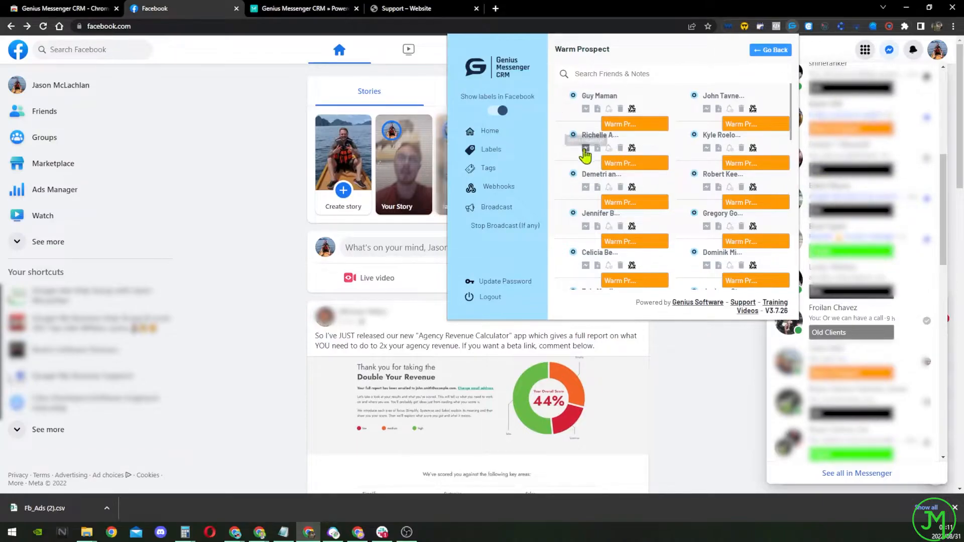
{"action": "mouse_move", "coordinate": [873, 40]}
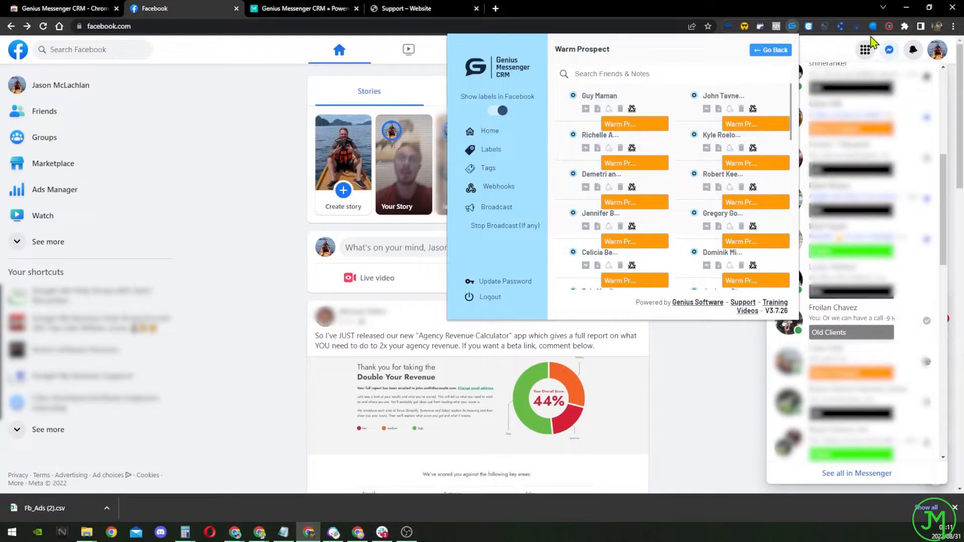
{"action": "mouse_move", "coordinate": [841, 32]}
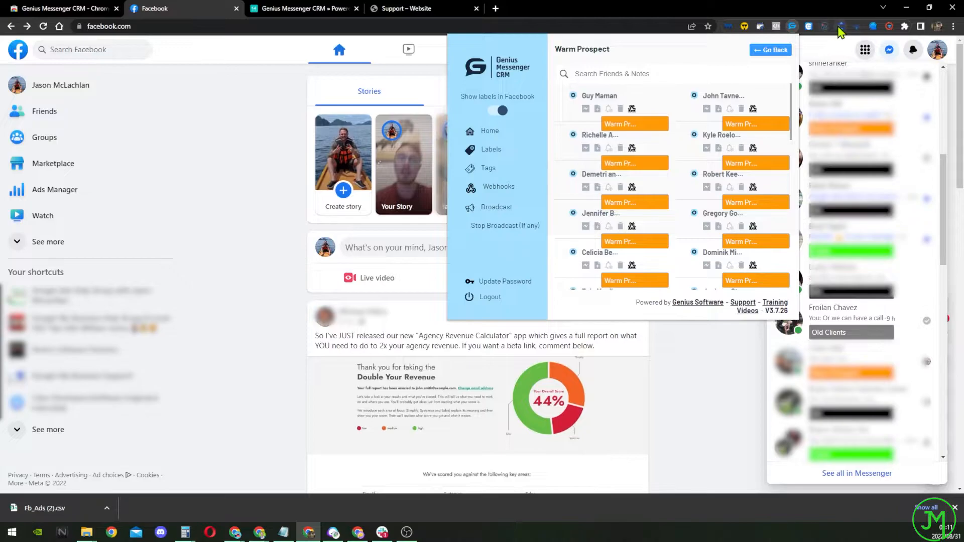
{"action": "mouse_move", "coordinate": [575, 187]}
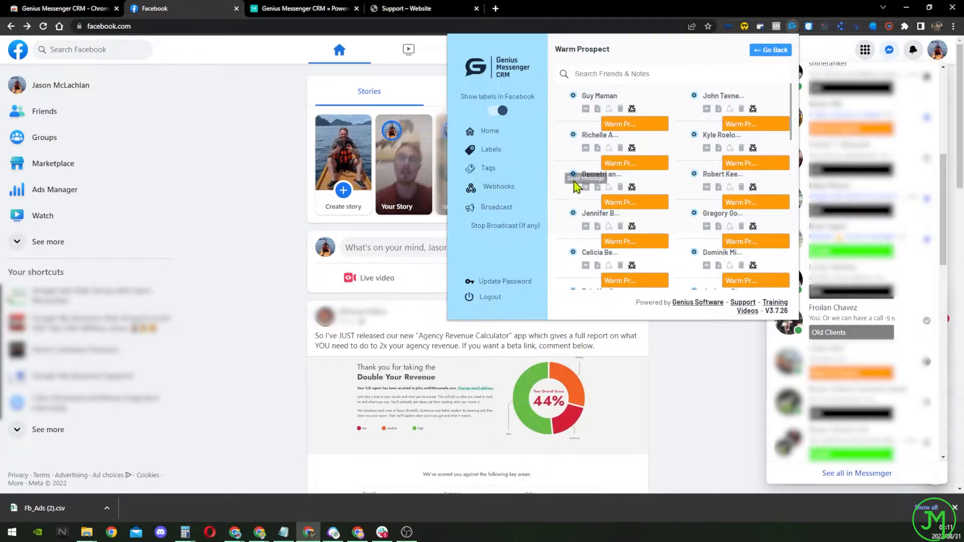
{"action": "mouse_move", "coordinate": [730, 231]}
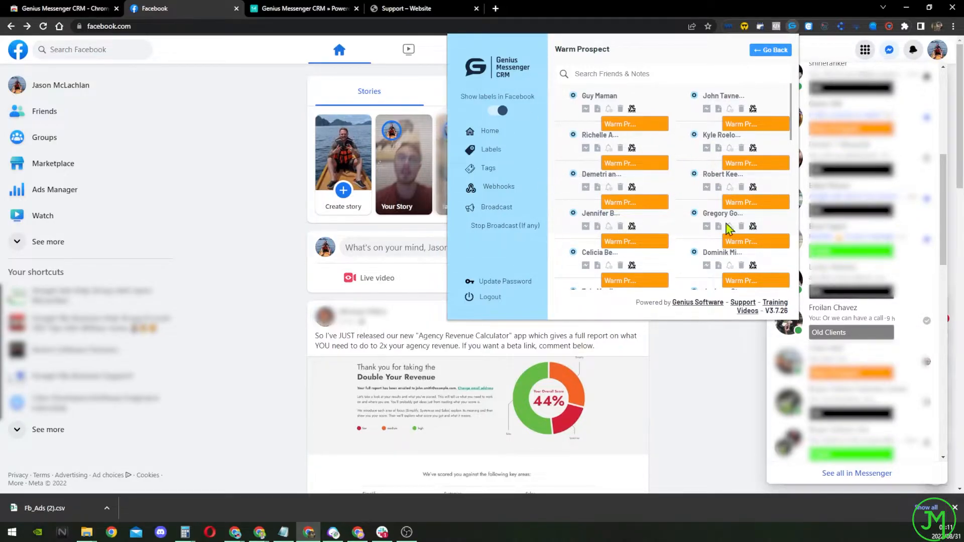
{"action": "mouse_move", "coordinate": [572, 182]}
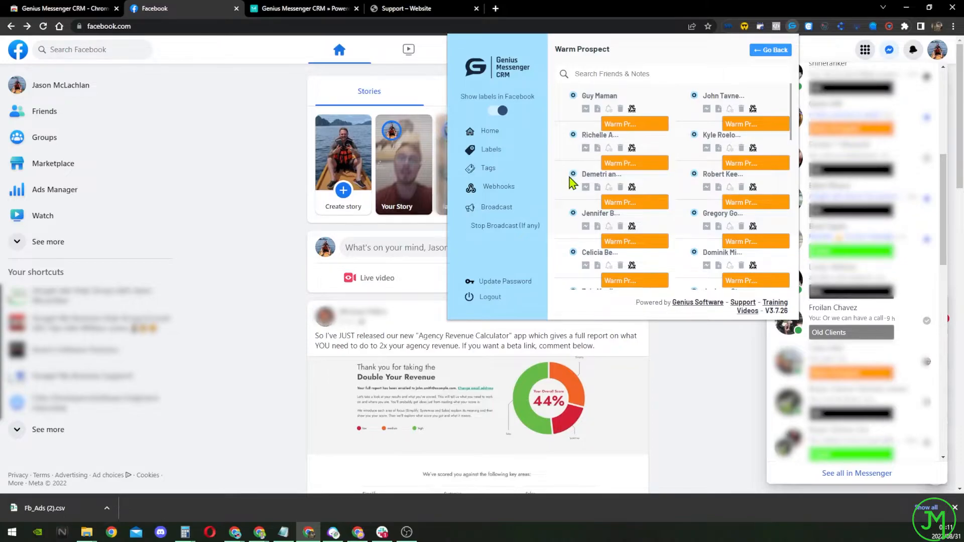
{"action": "mouse_move", "coordinate": [486, 209]}
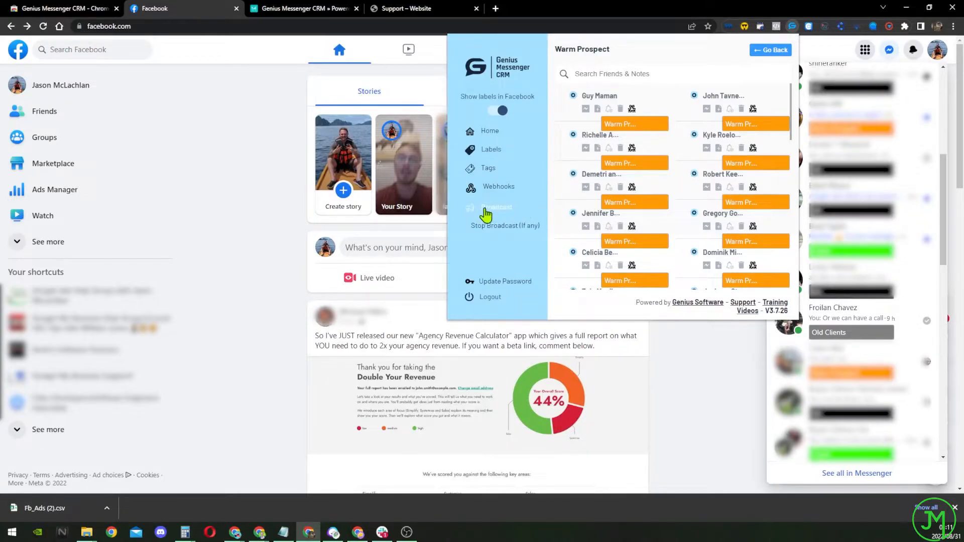
{"action": "left_click", "coordinate": [497, 207]}
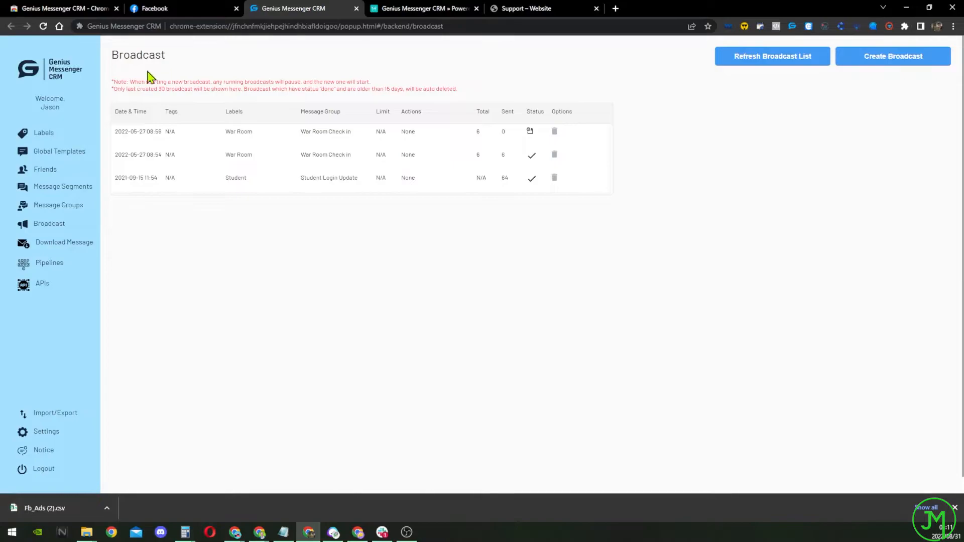
{"action": "mouse_move", "coordinate": [866, 67]}
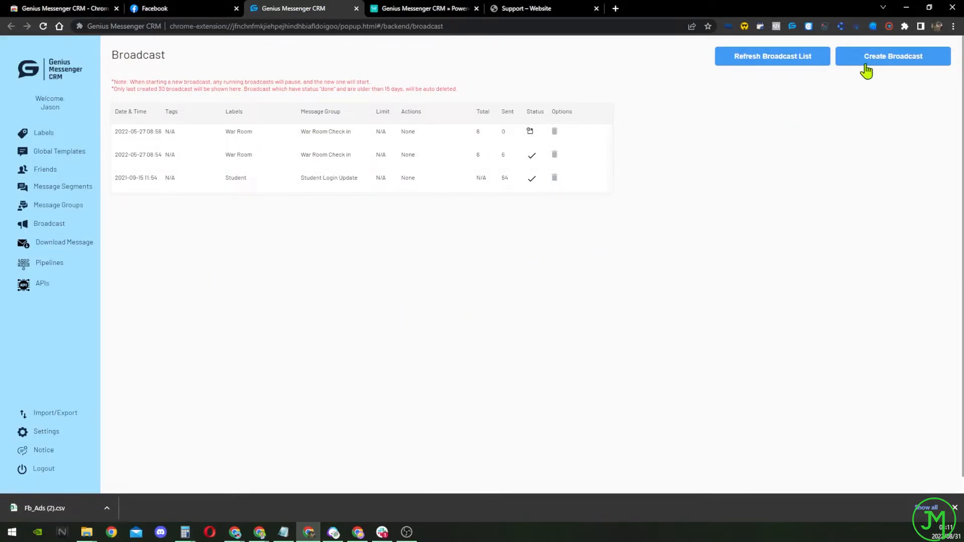
{"action": "left_click", "coordinate": [894, 57]}
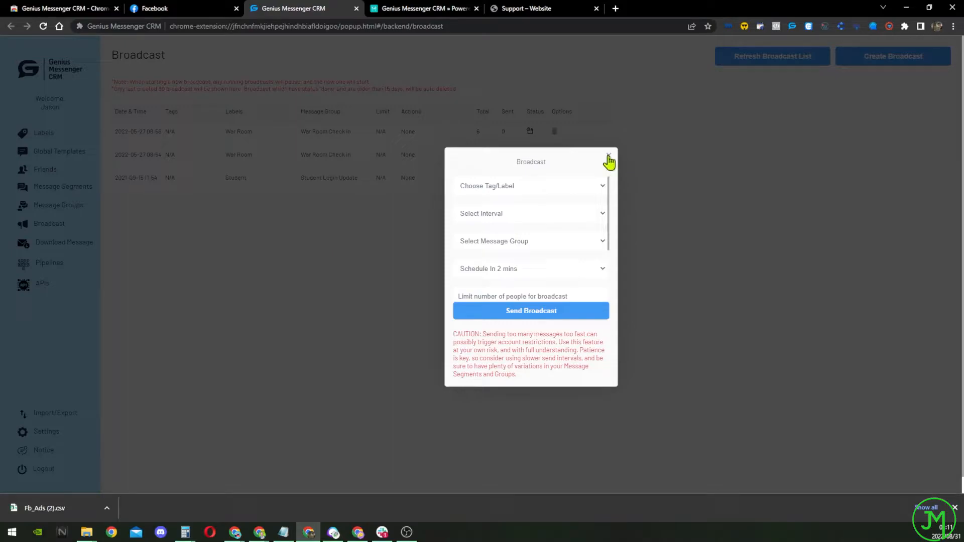
{"action": "scroll", "scroll_direction": "down", "scroll_amount": 3}
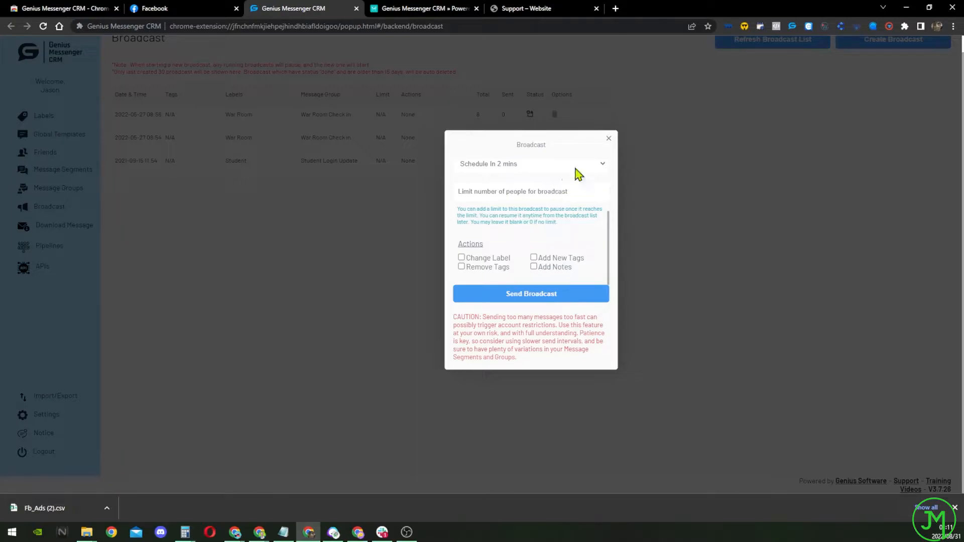
{"action": "left_click", "coordinate": [608, 138]}
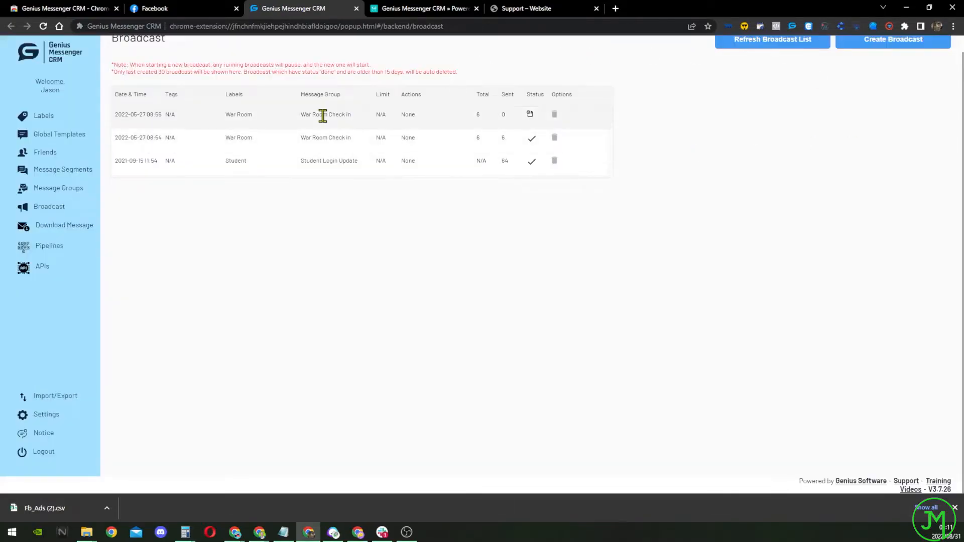
{"action": "mouse_move", "coordinate": [93, 191]}
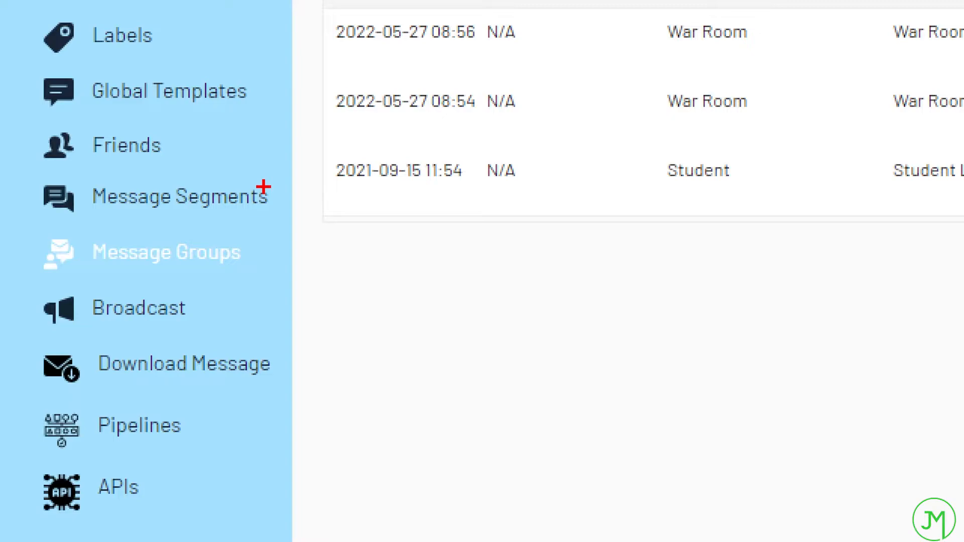
{"action": "mouse_move", "coordinate": [276, 164]}
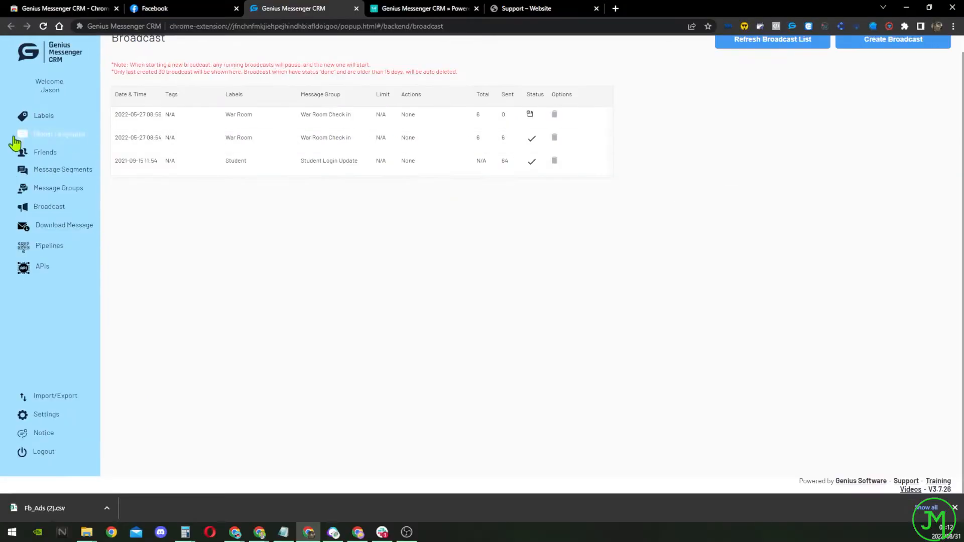
{"action": "mouse_move", "coordinate": [63, 168]}
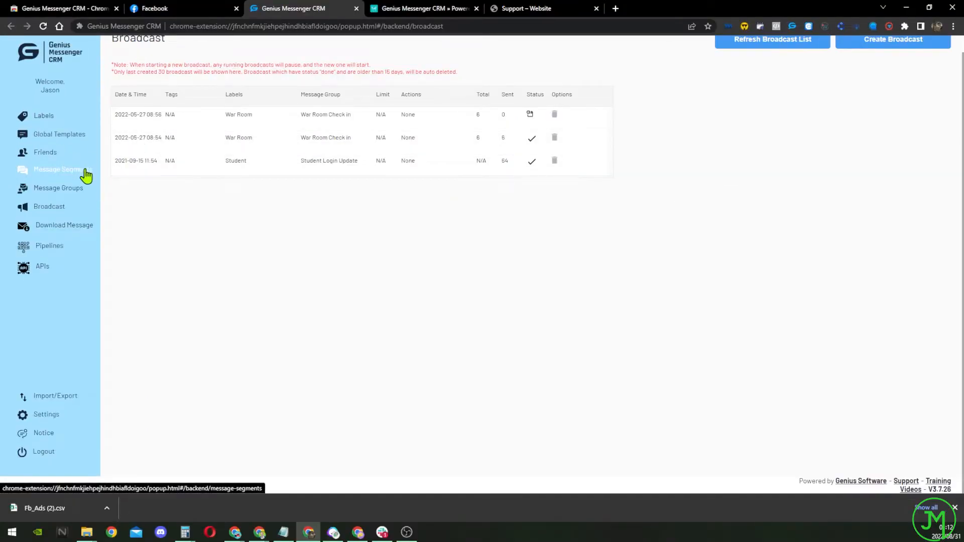
Step: Create a new message segment and title it 'My Special Offer'
{"action": "left_click", "coordinate": [56, 169]}
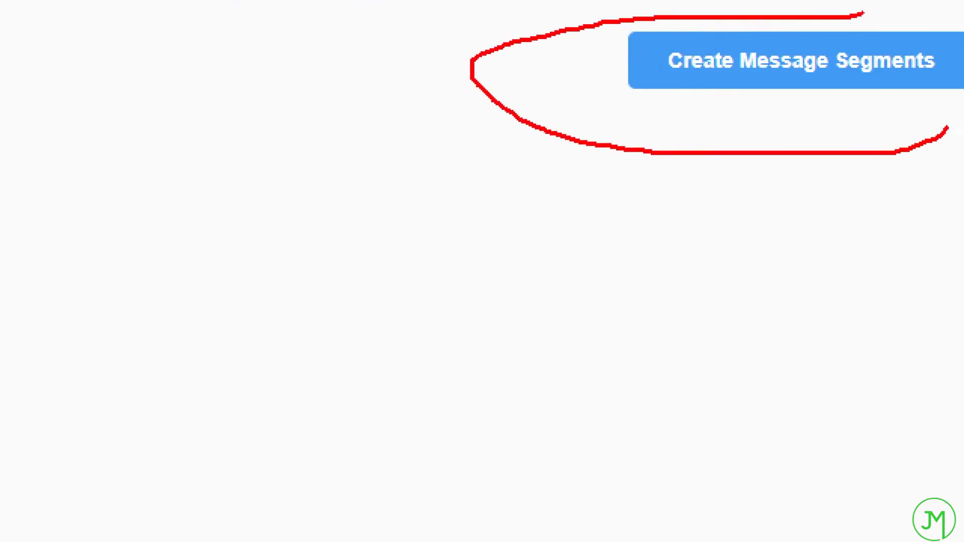
{"action": "left_click", "coordinate": [896, 57]}
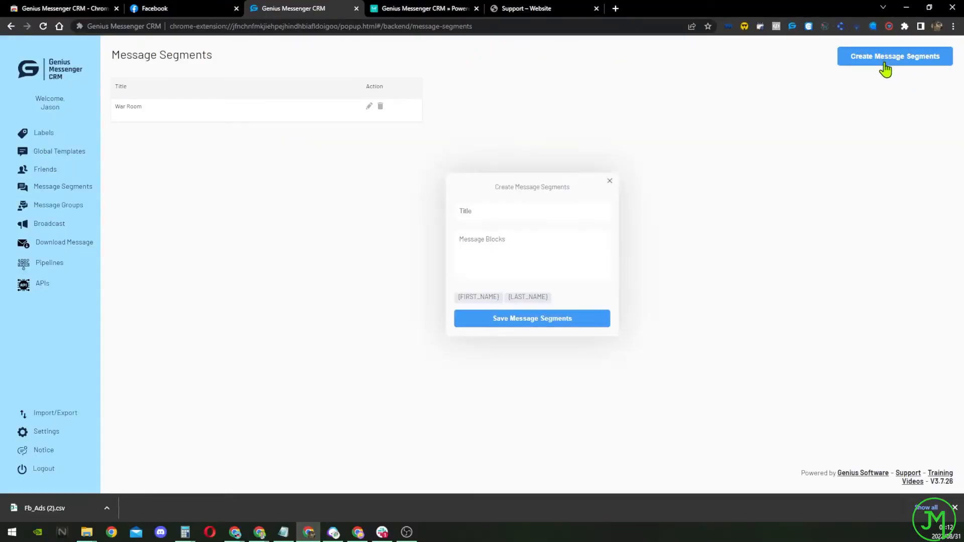
{"action": "mouse_move", "coordinate": [503, 211]}
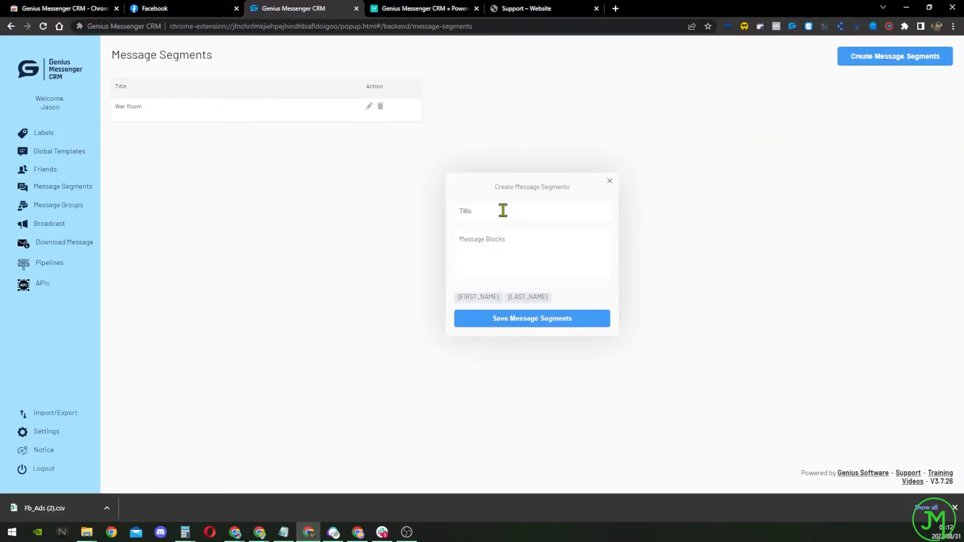
{"action": "left_click", "coordinate": [504, 211]}
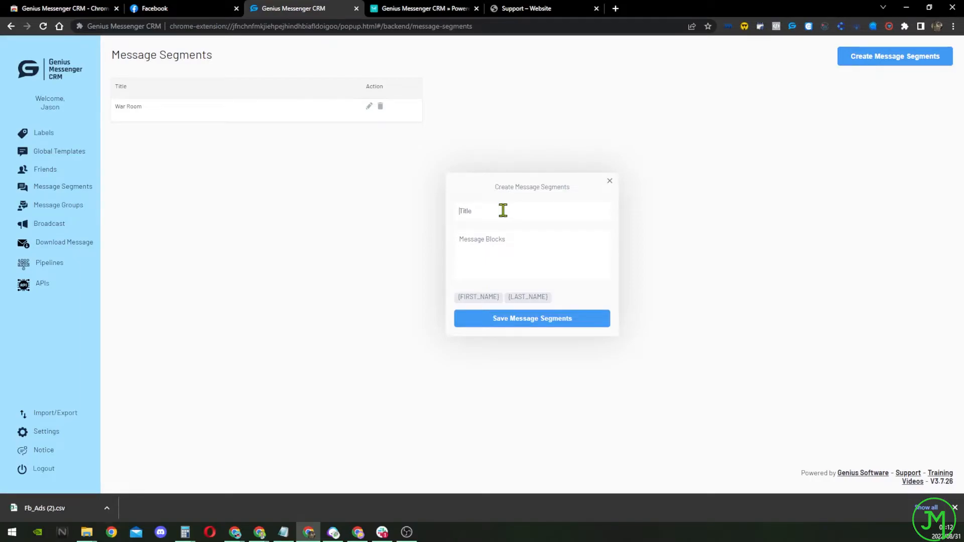
{"action": "type", "text": "My So"}
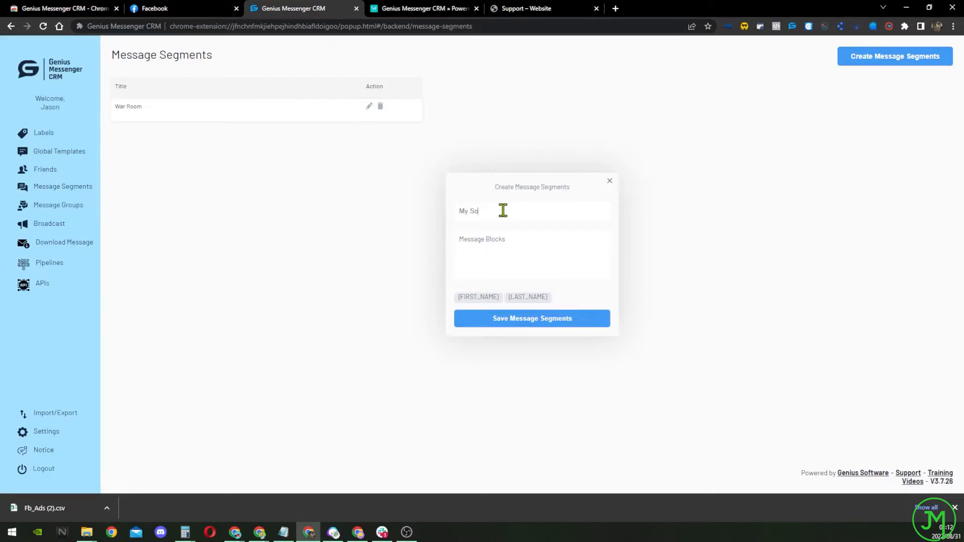
{"action": "type", "text": "ecial Off"}
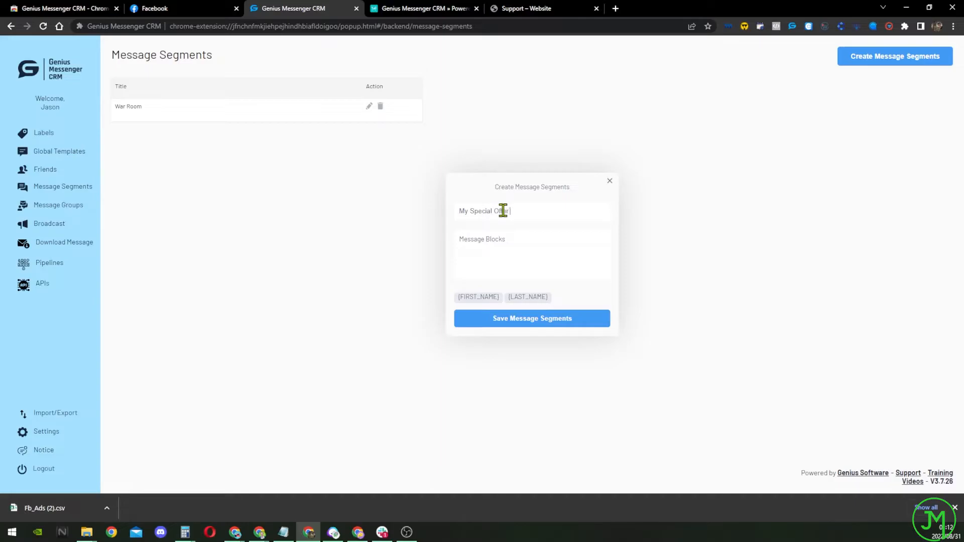
{"action": "type", "text": "er"}
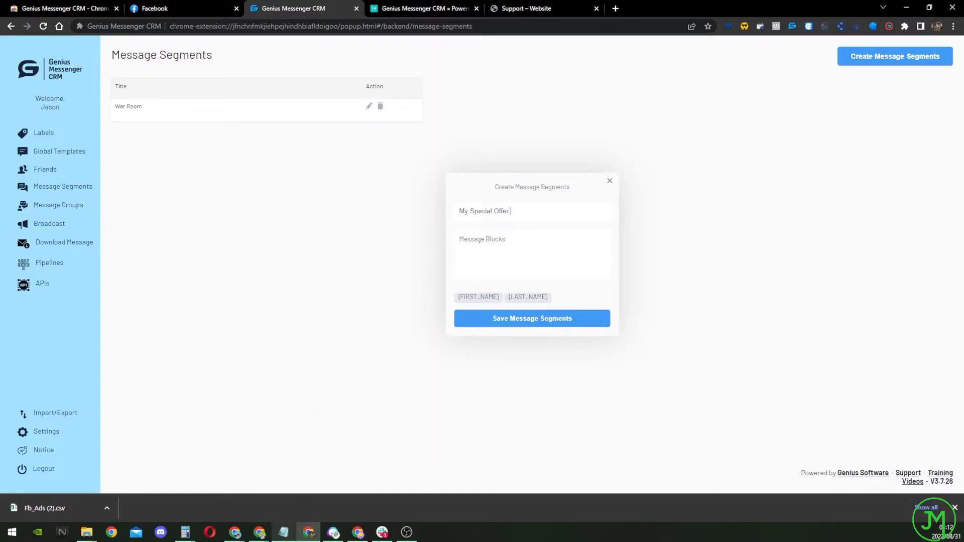
Step: Note 'Push a deal to warm prospects' in Notepad and minimise it
{"action": "left_click", "coordinate": [282, 532]}
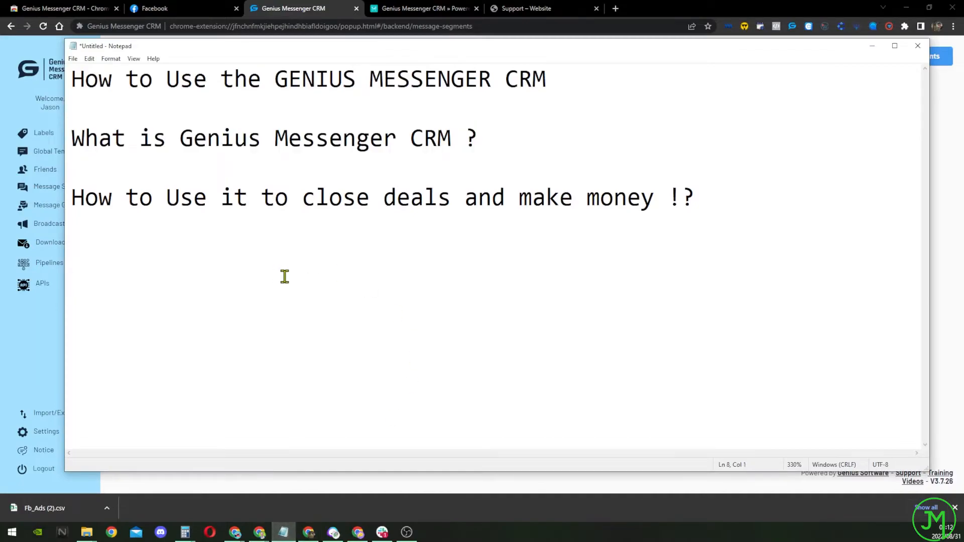
{"action": "type", "text": "P"}
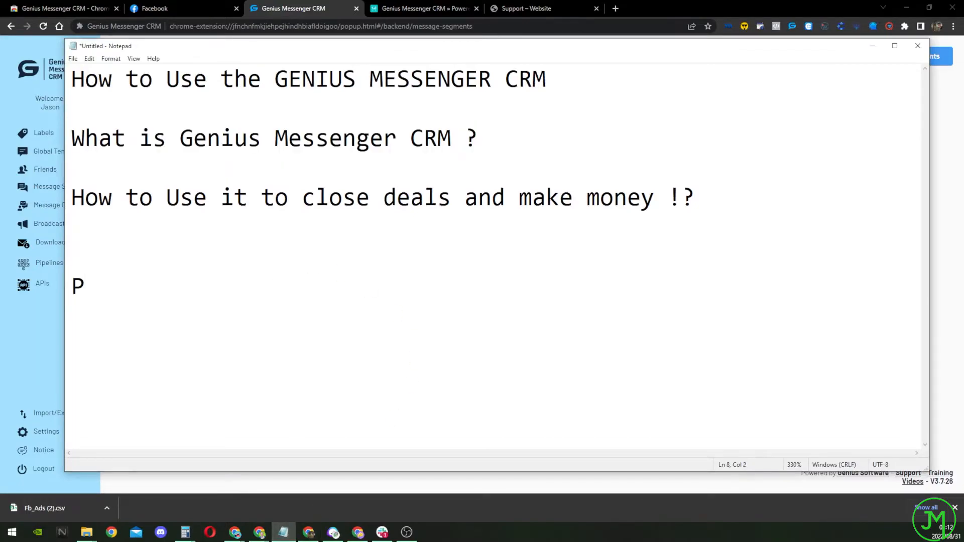
{"action": "type", "text": "ush a deal to"}
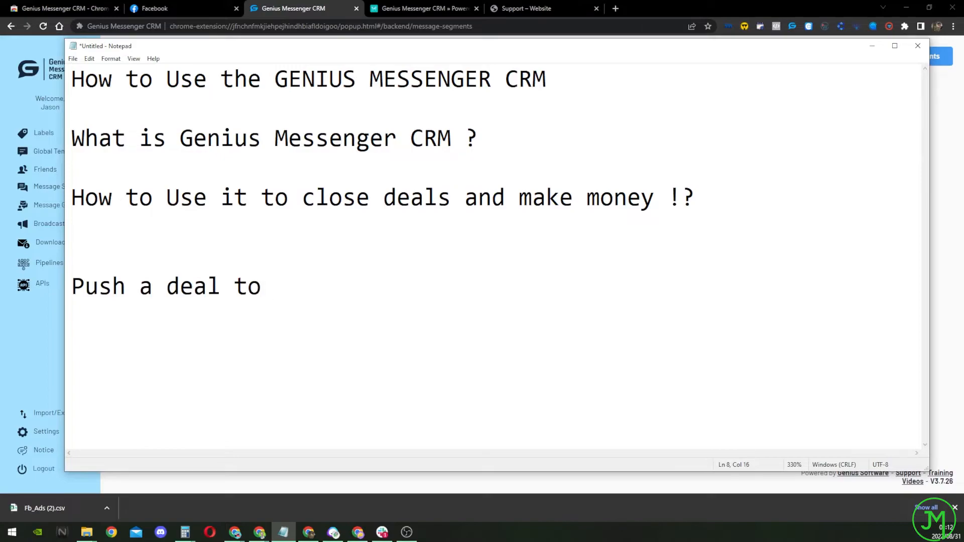
{"action": "type", "text": "warm pros"}
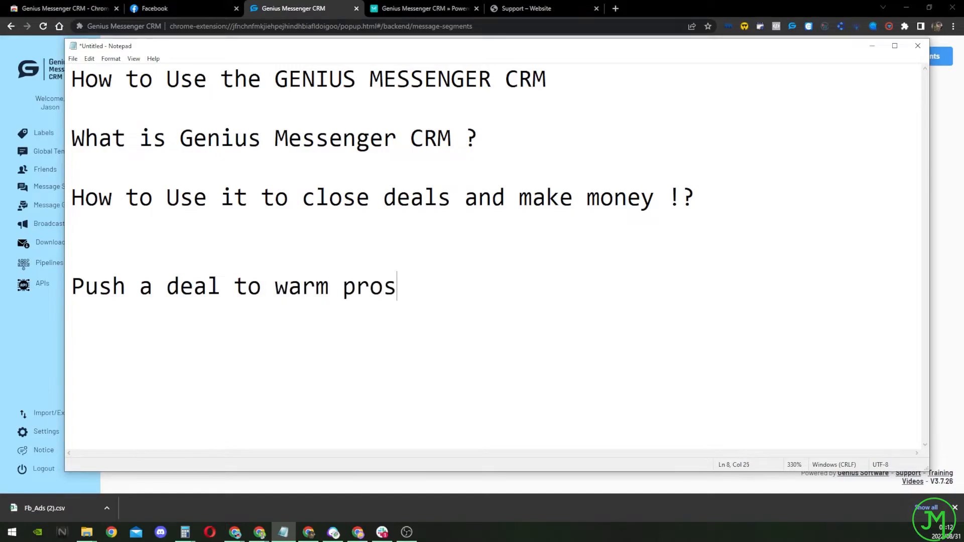
{"action": "type", "text": "pects"}
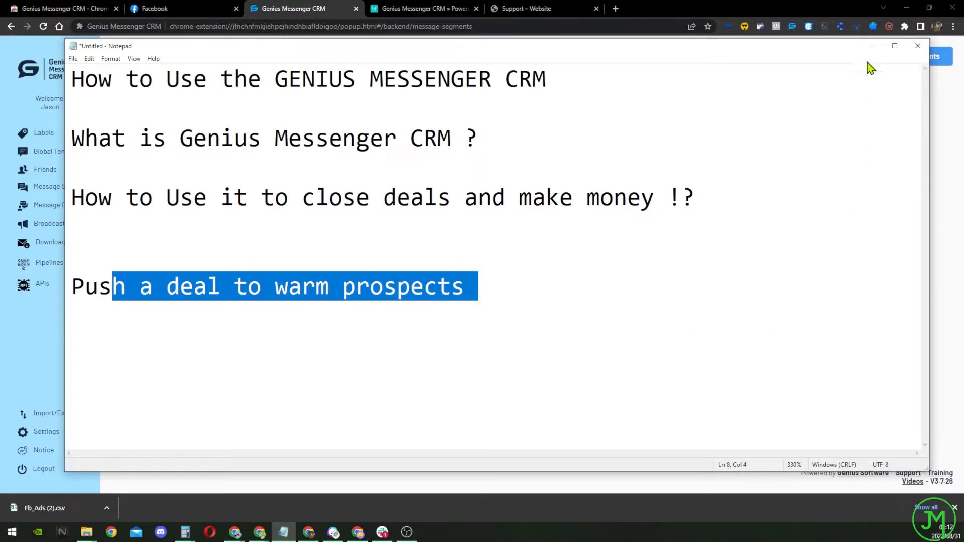
{"action": "left_click", "coordinate": [917, 45]}
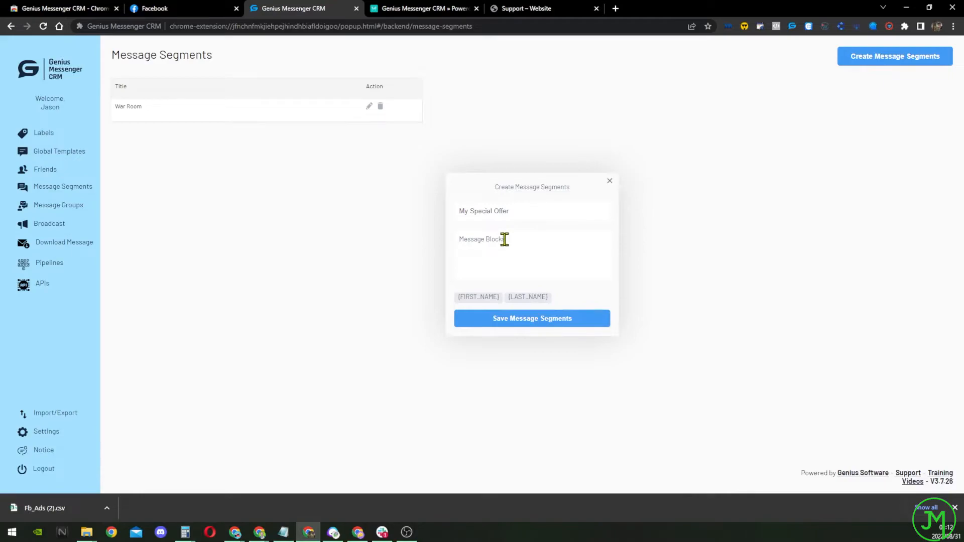
Step: Add a 'Hey {FIRST_NAME}' greeting block and start a second message
{"action": "type", "text": "Hey"}
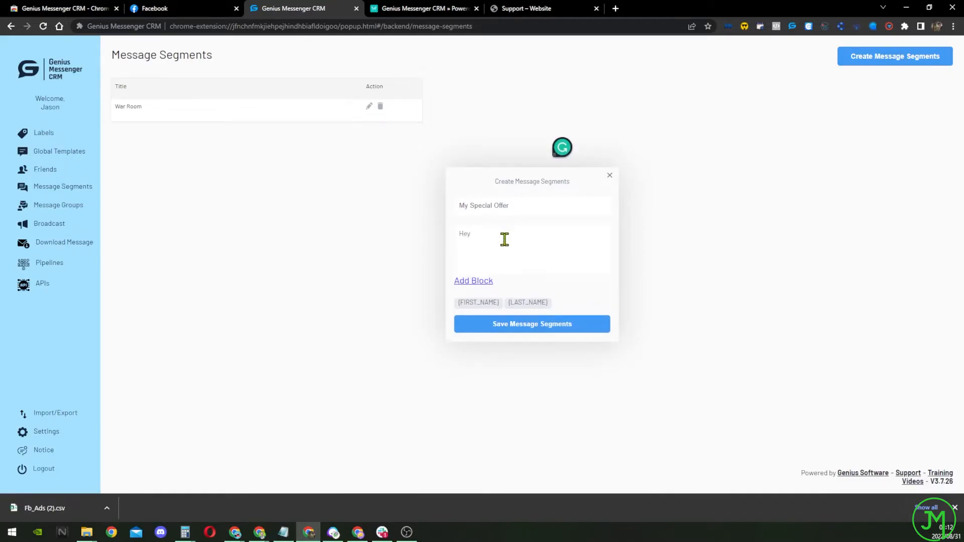
{"action": "left_click", "coordinate": [478, 303]}
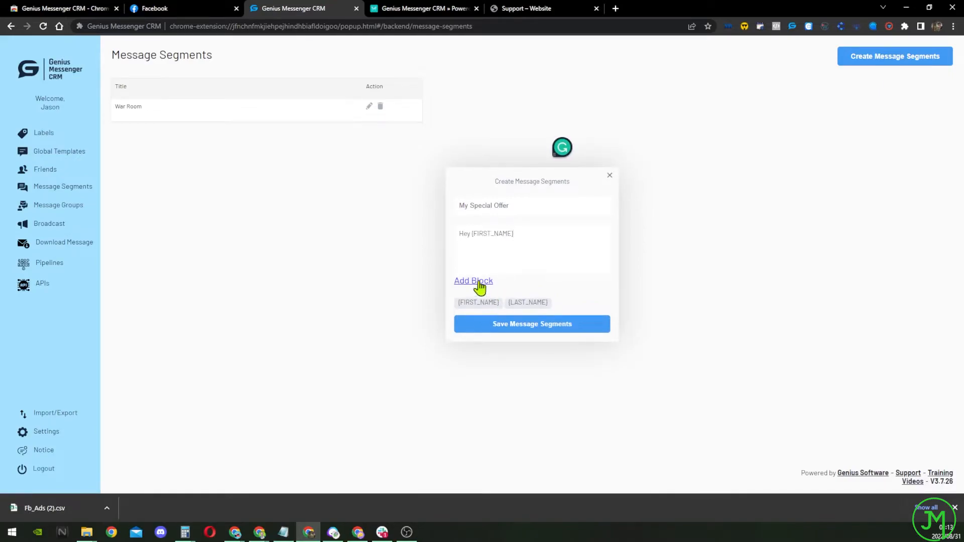
{"action": "left_click", "coordinate": [473, 281]}
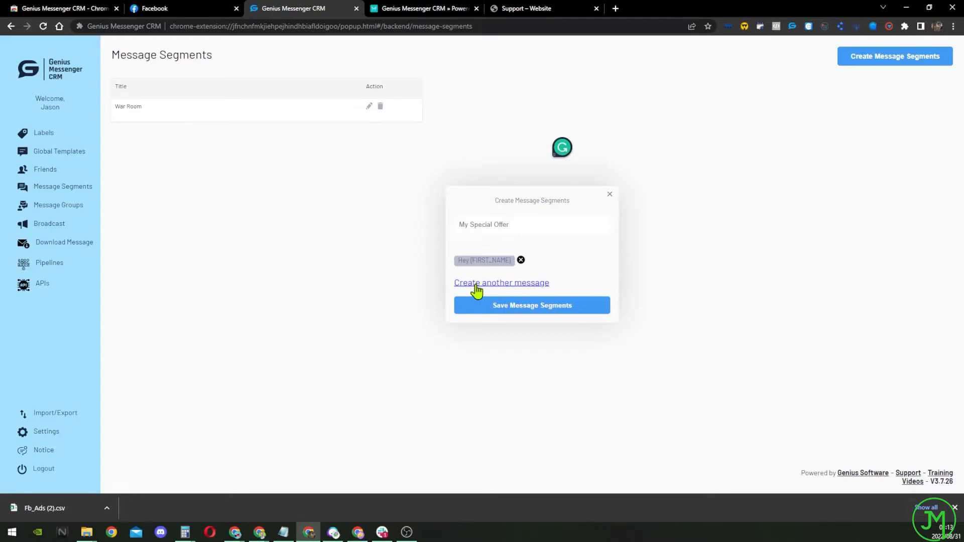
{"action": "left_click", "coordinate": [500, 283]}
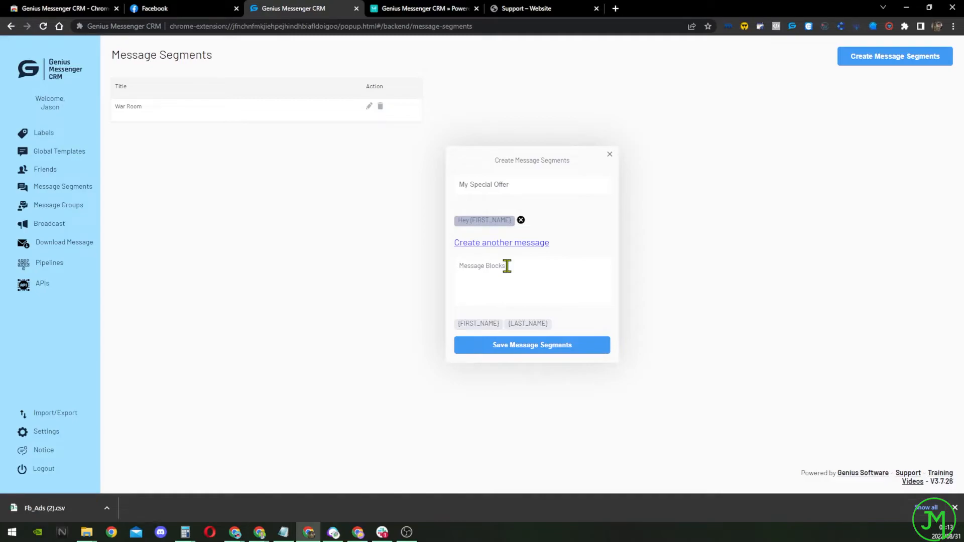
Step: Write the second message about the Google Ads offering and a Friday 25% discount
{"action": "type", "text": "Saw you were on"}
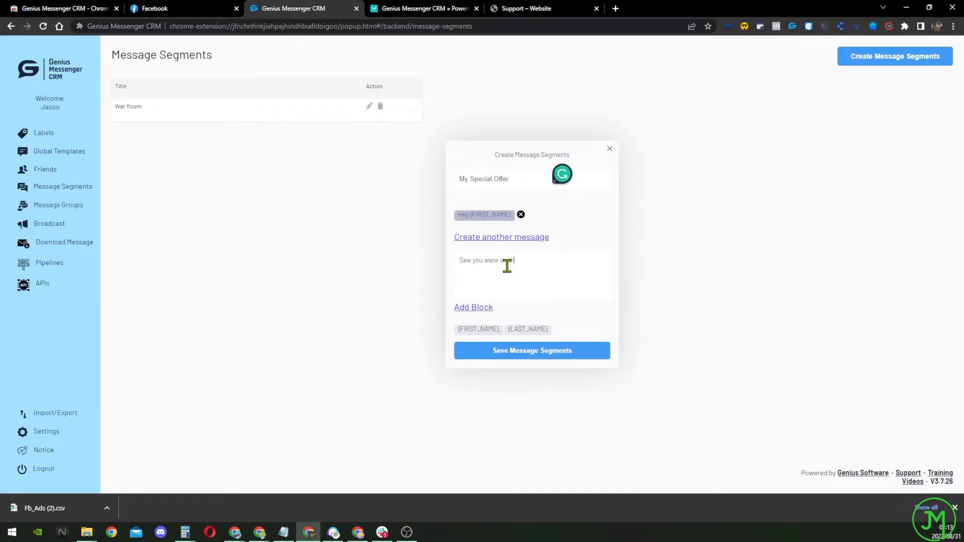
{"action": "type", "text": "febnc"}
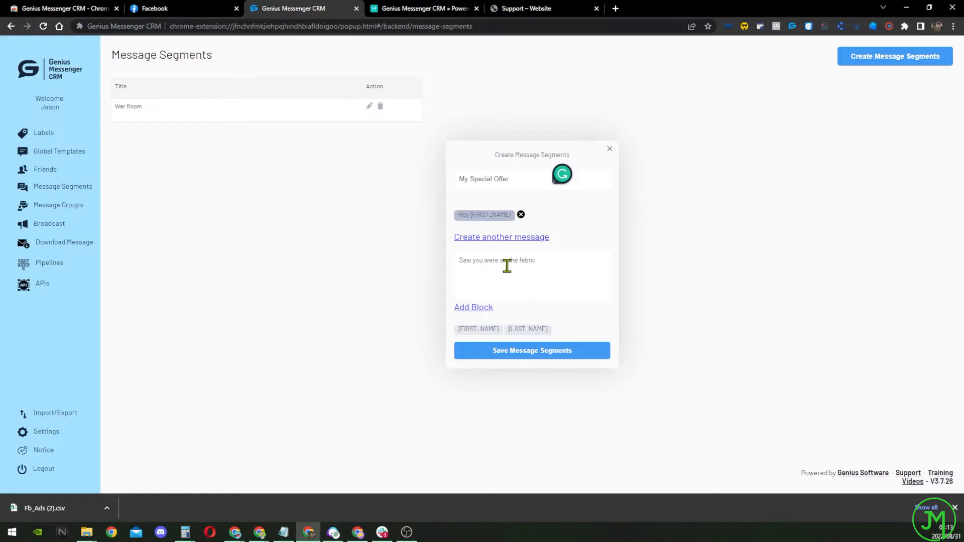
{"action": "type", "text": "fence about m"}
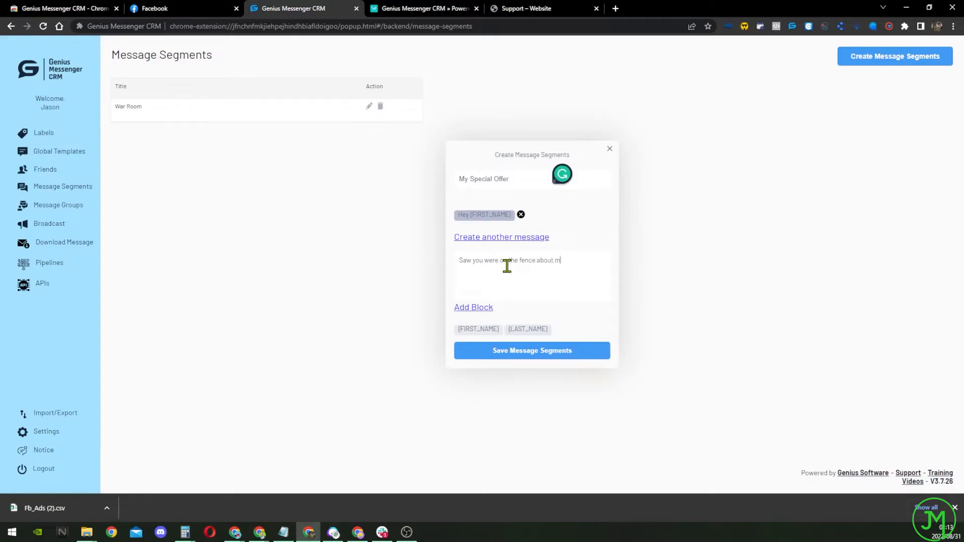
{"action": "type", "text": "y google"}
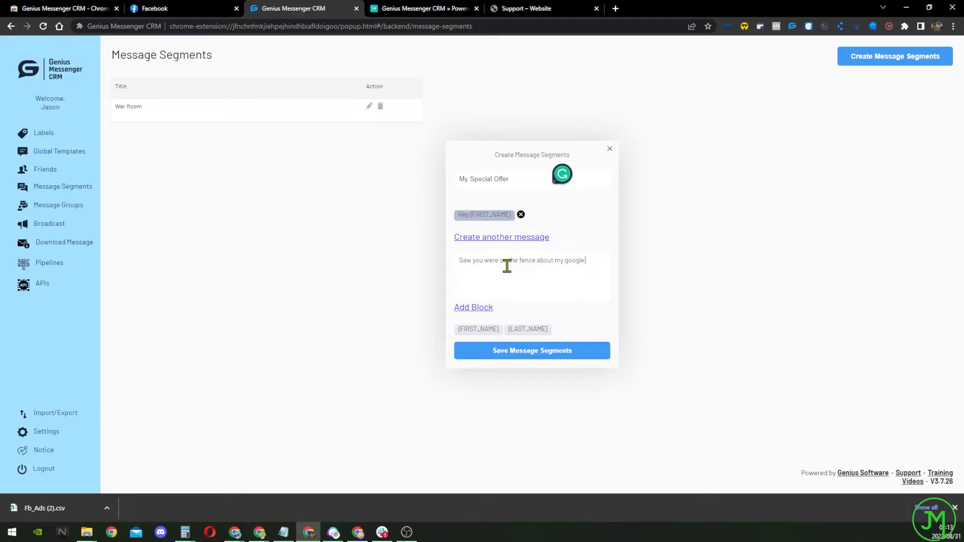
{"action": "type", "text": "ads offering"}
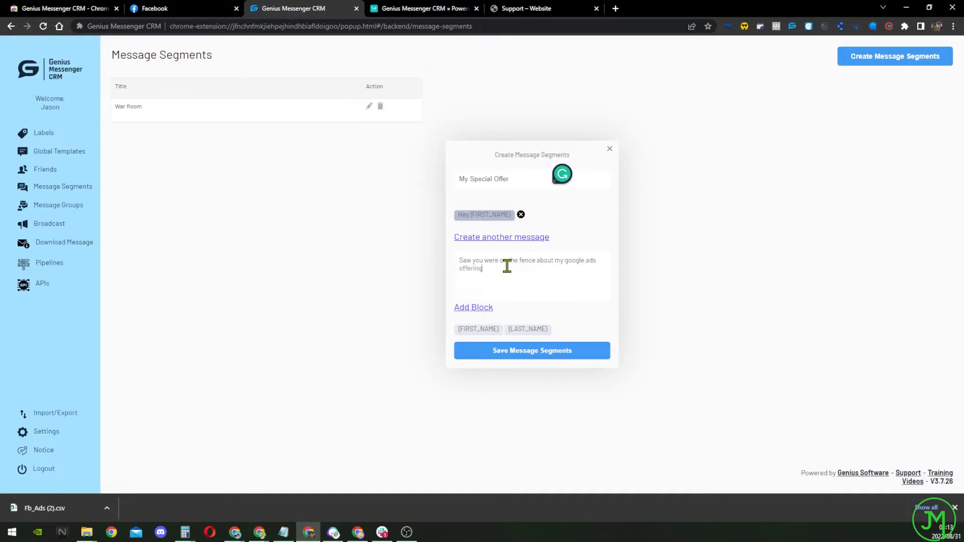
{"action": "type", "text": "—"}
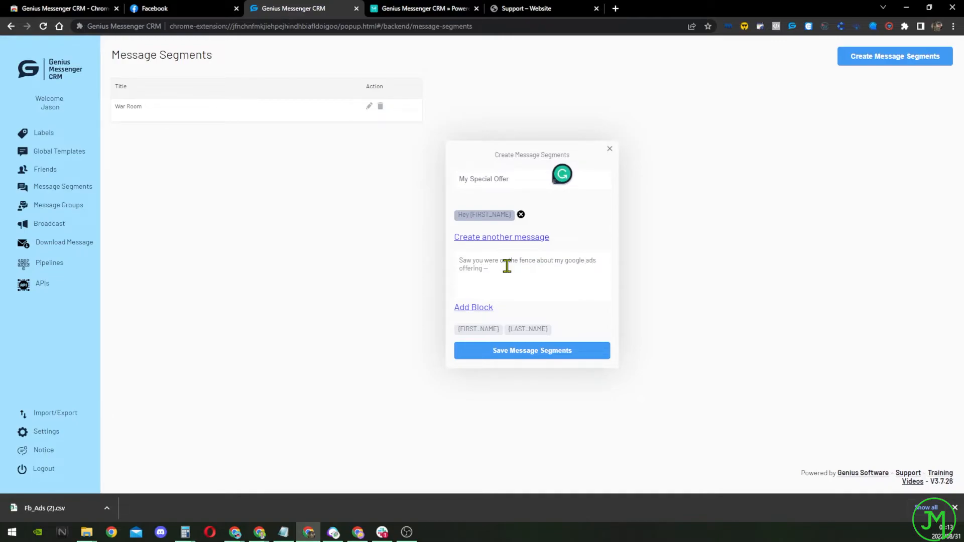
{"action": "type", "text": "How would a s"}
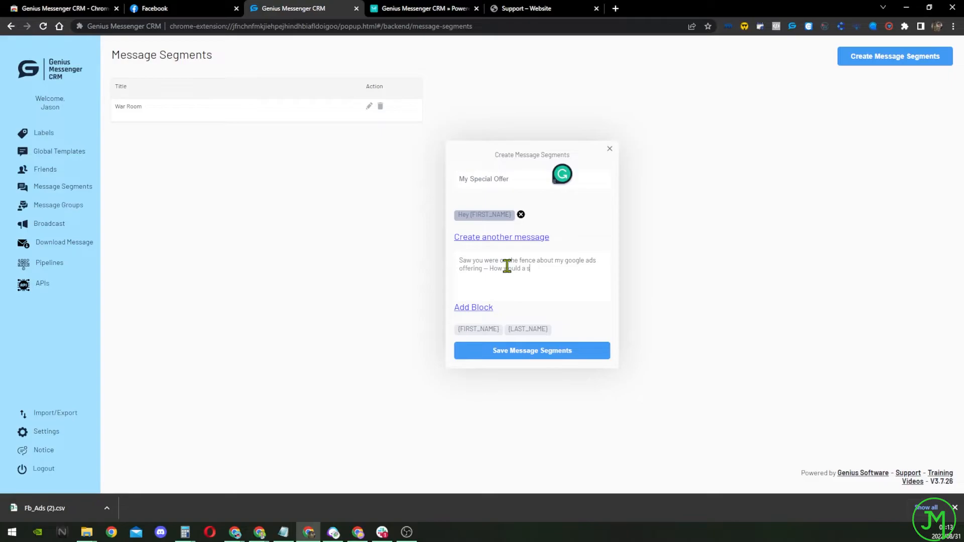
{"action": "type", "text": "f"}
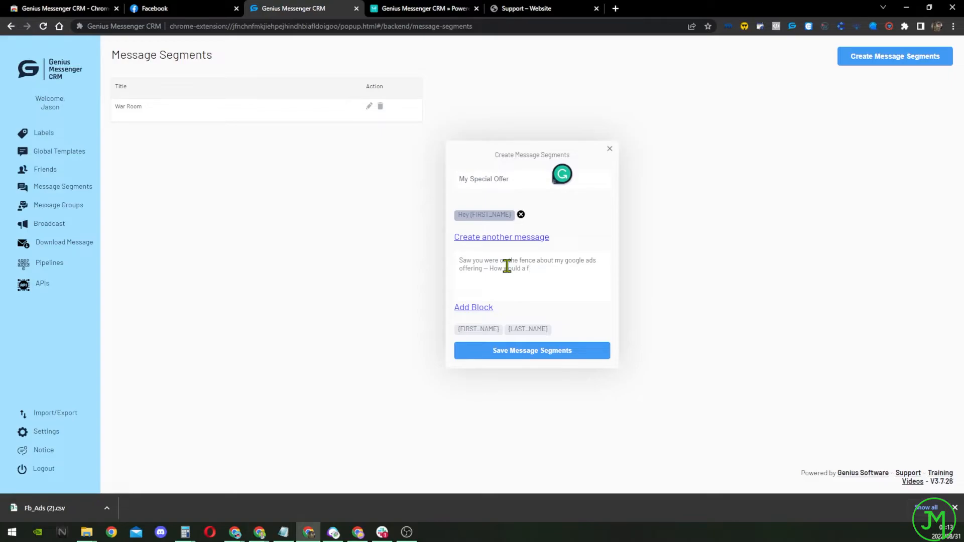
{"action": "type", "text": "friday discount of"}
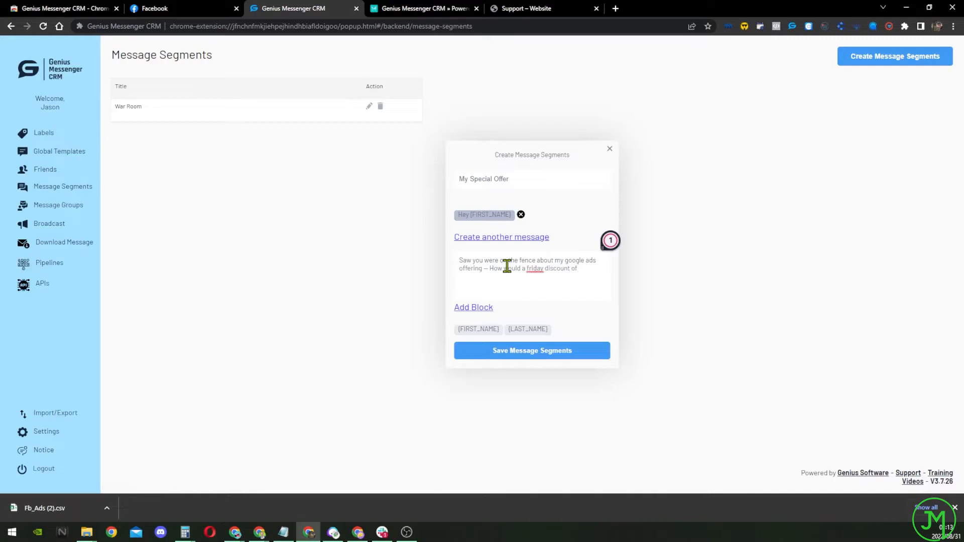
{"action": "type", "text": "25%"}
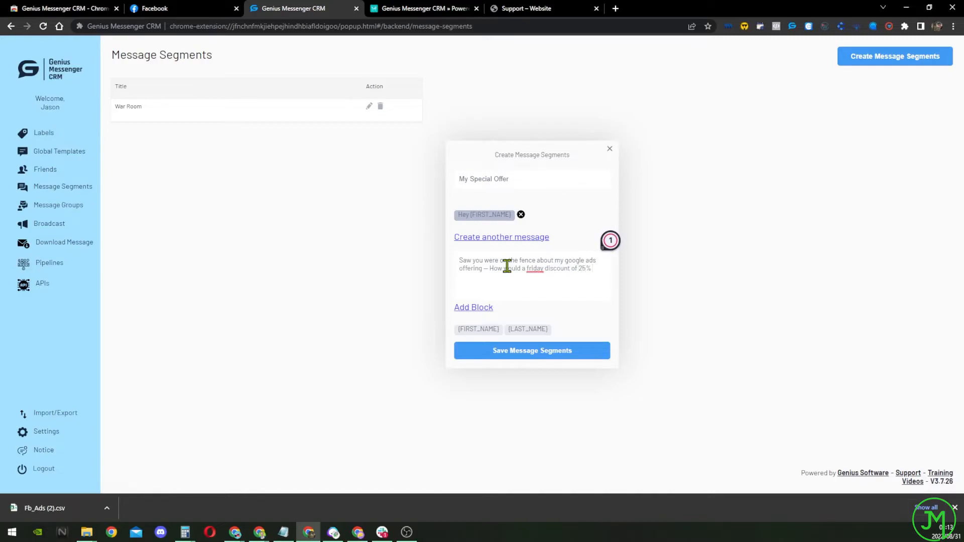
{"action": "type", "text": "sound"}
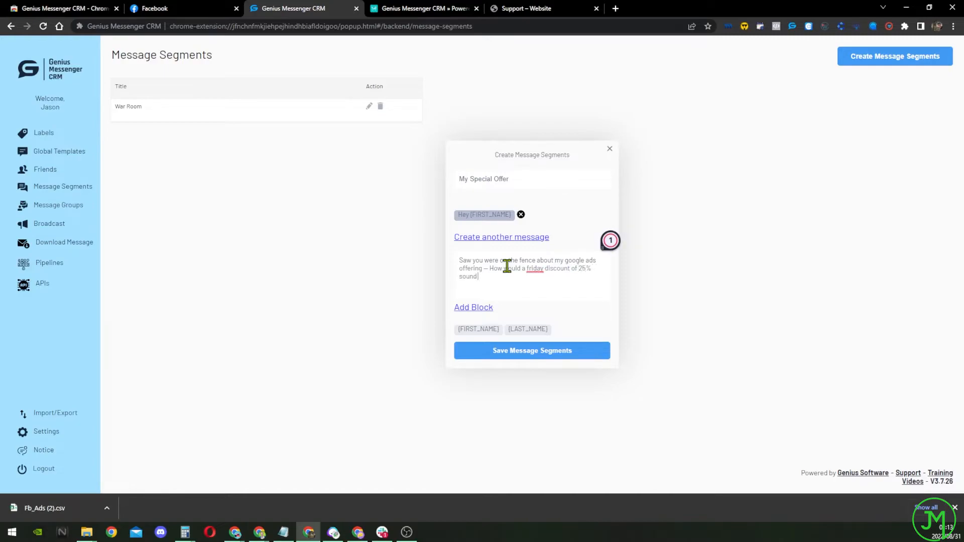
{"action": "mouse_move", "coordinate": [568, 301]}
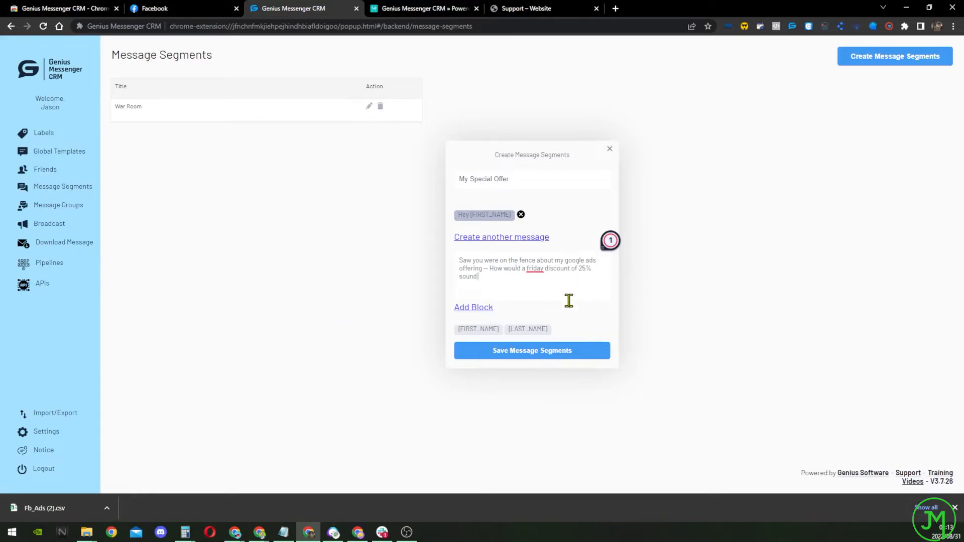
Step: Save the 'My Special Offer' segment, reopen and resave it, then go to the Broadcast page
{"action": "left_click", "coordinate": [531, 351]}
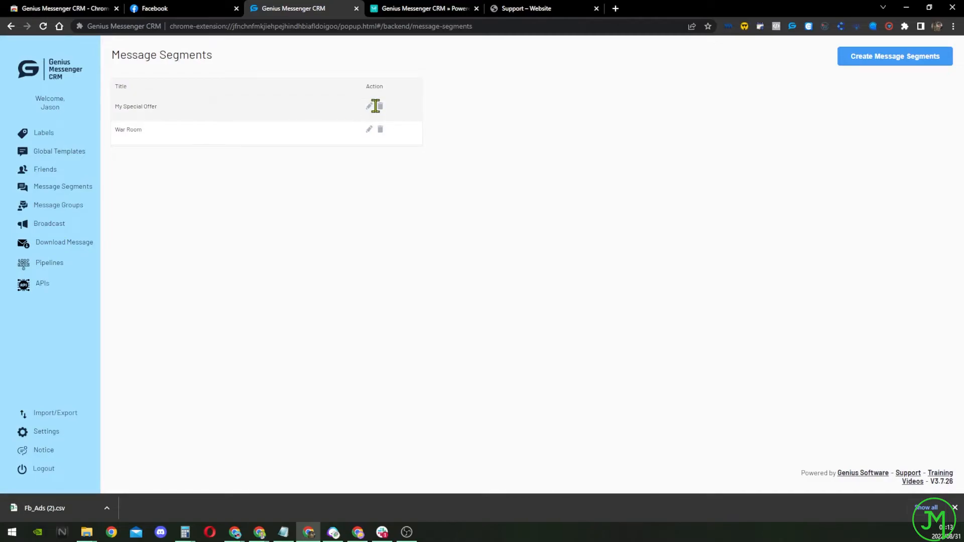
{"action": "mouse_move", "coordinate": [93, 247]}
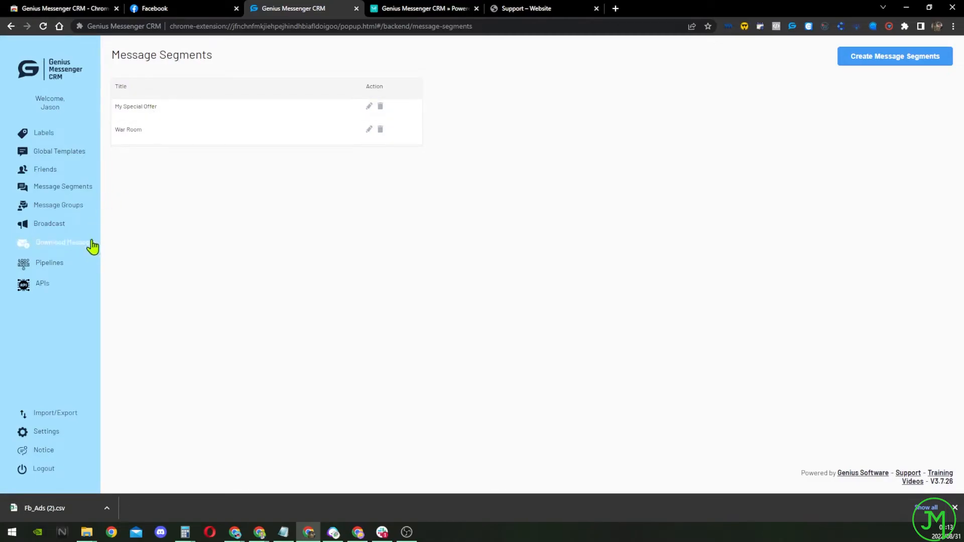
{"action": "mouse_move", "coordinate": [170, 117]}
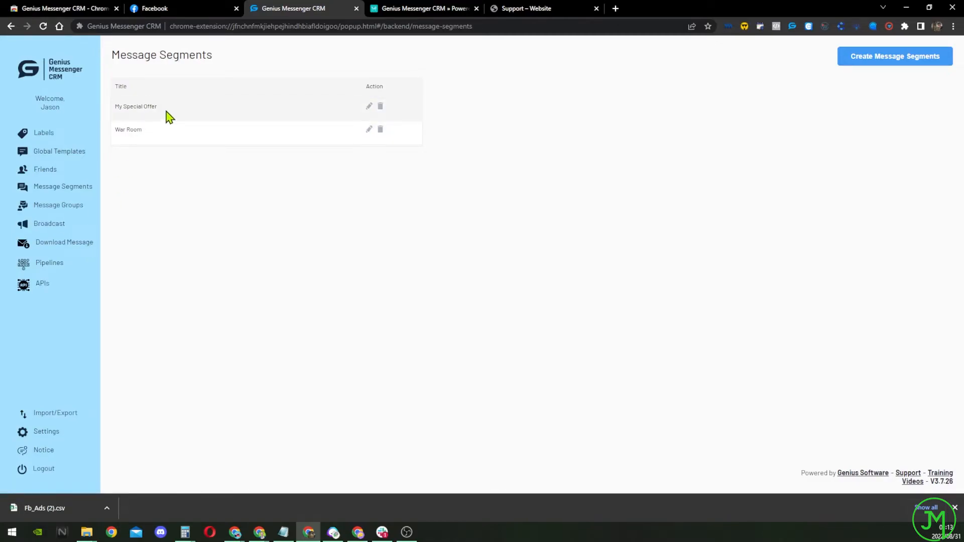
{"action": "left_click", "coordinate": [369, 106]}
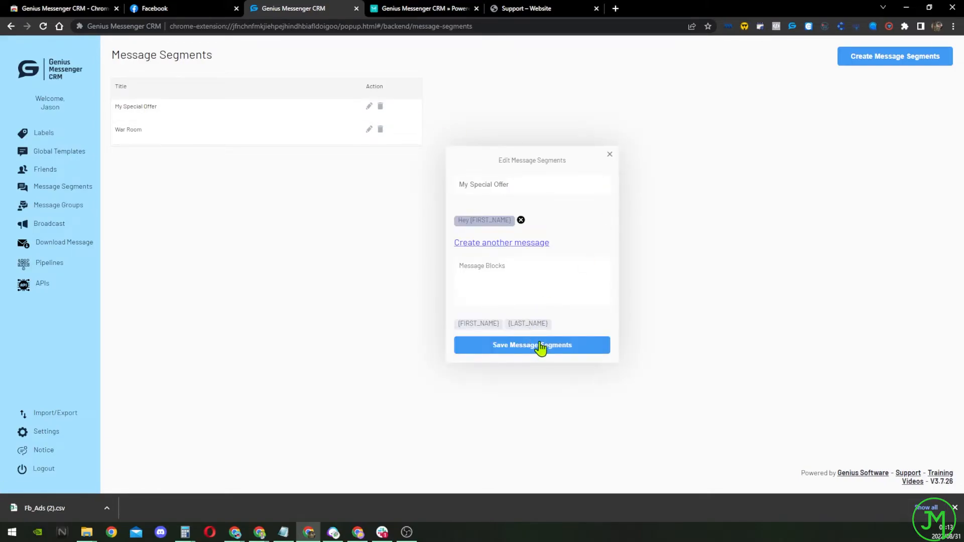
{"action": "left_click", "coordinate": [532, 345]}
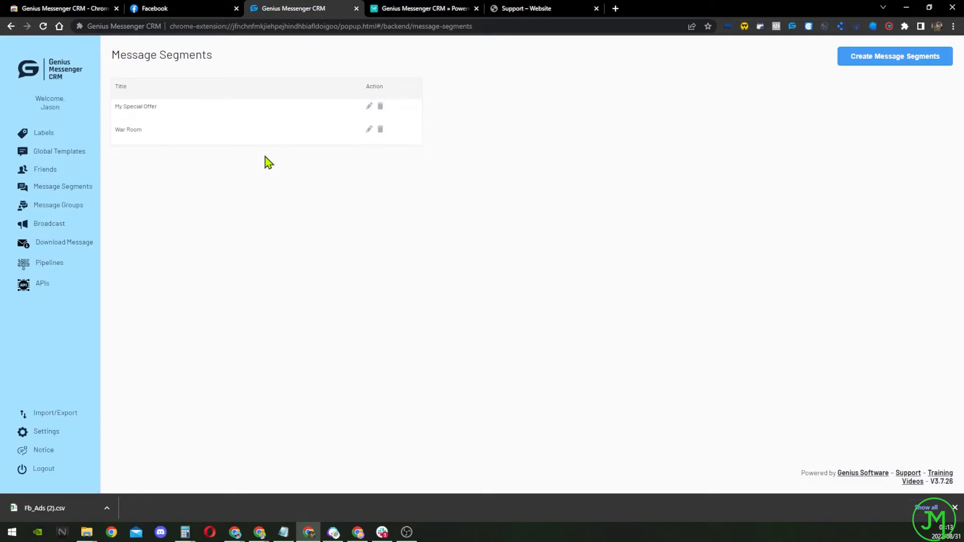
{"action": "mouse_move", "coordinate": [49, 262]}
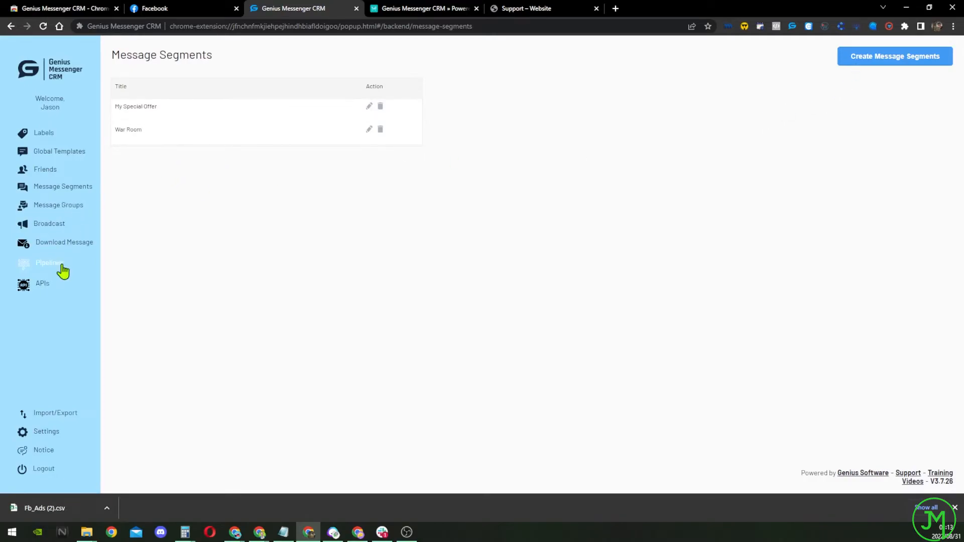
{"action": "left_click", "coordinate": [48, 223]}
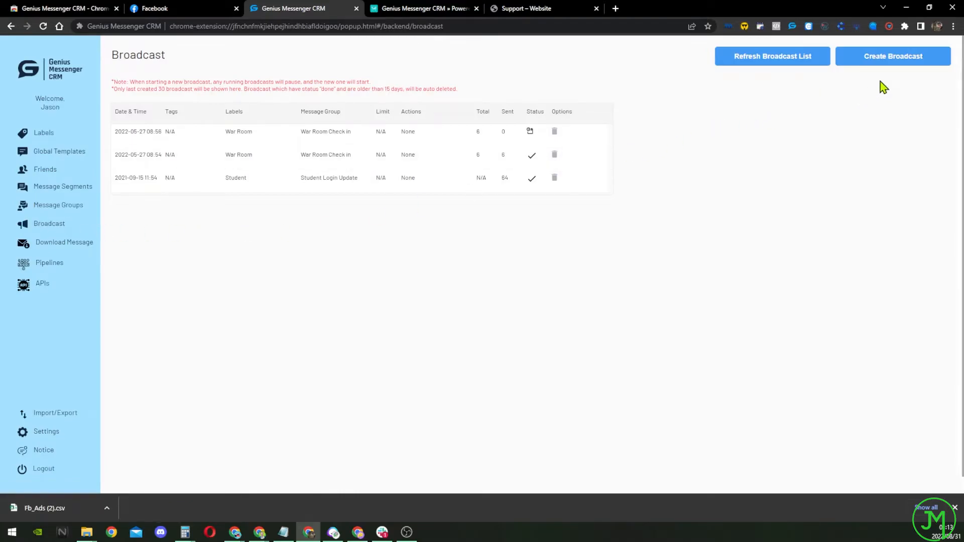
Step: Create a new broadcast targeted by Tags at contacts labelled Warm Prospect
{"action": "left_click", "coordinate": [892, 56]}
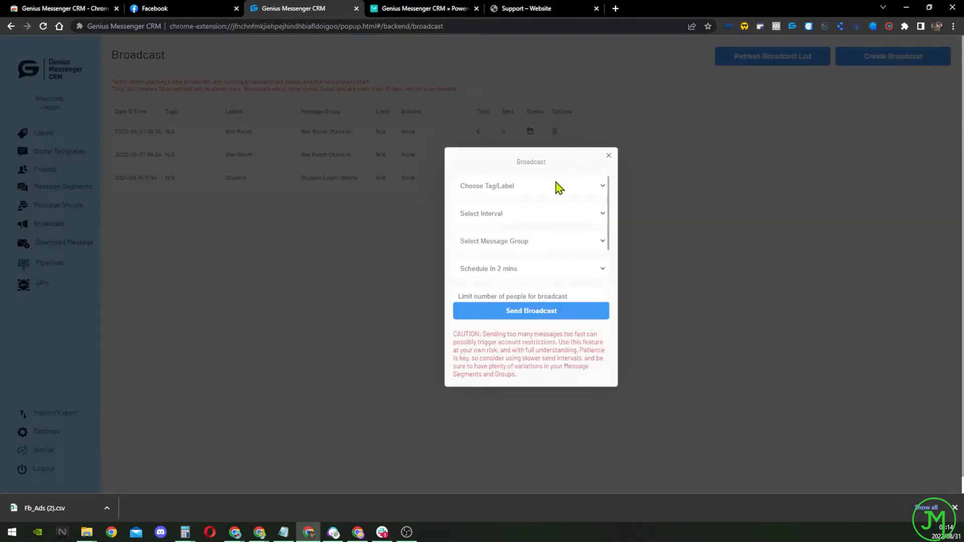
{"action": "left_click", "coordinate": [530, 186]}
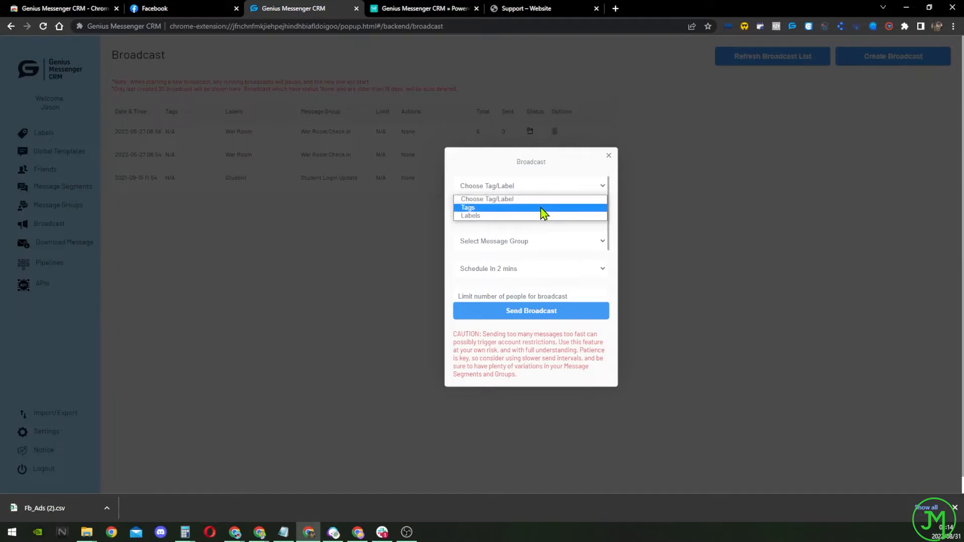
{"action": "left_click", "coordinate": [468, 206]}
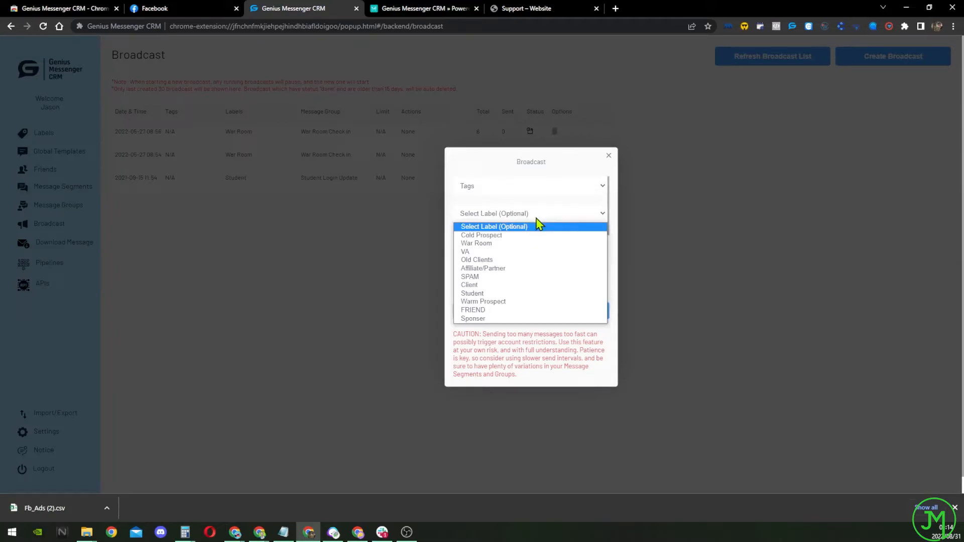
{"action": "mouse_move", "coordinate": [532, 303]}
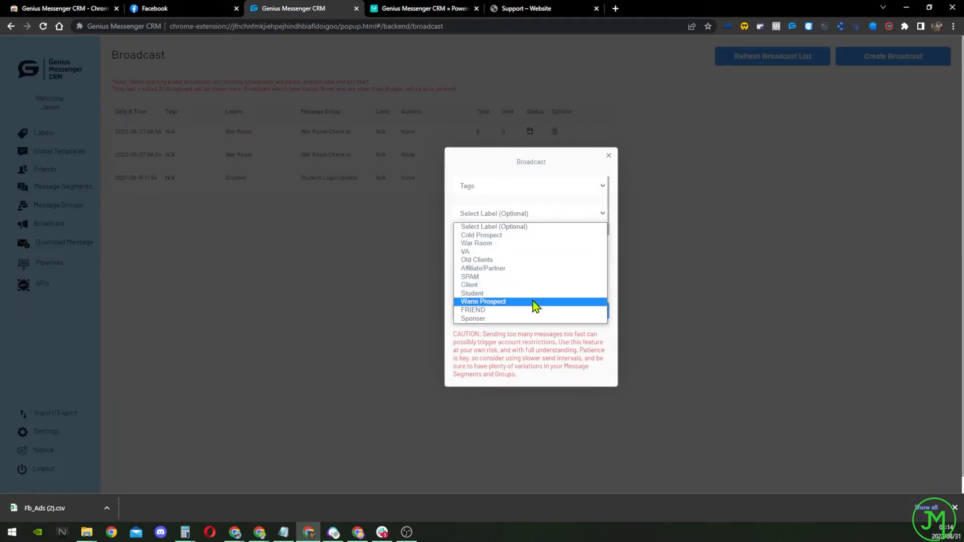
{"action": "left_click", "coordinate": [483, 301]}
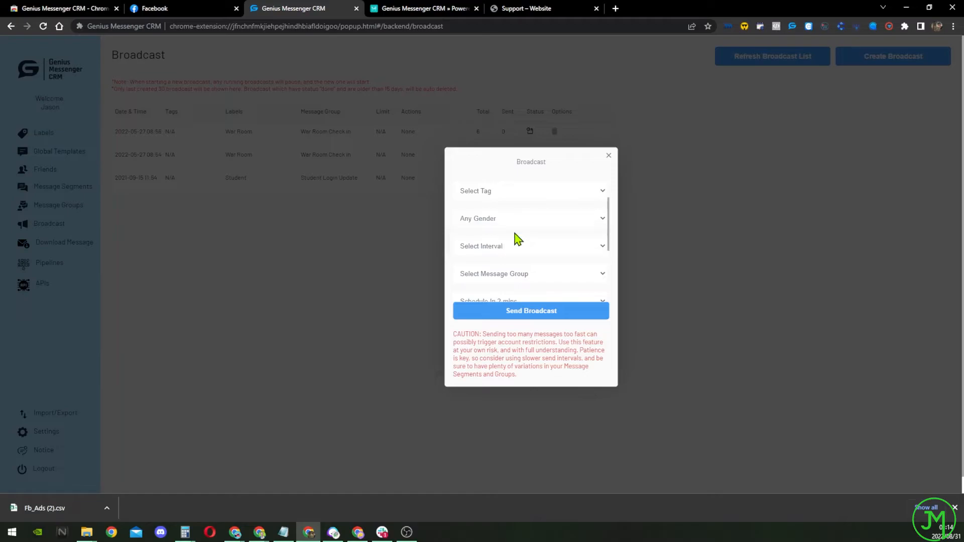
Step: Set the sending interval to every 5 mins and choose Schedule Later
{"action": "left_click", "coordinate": [529, 245]}
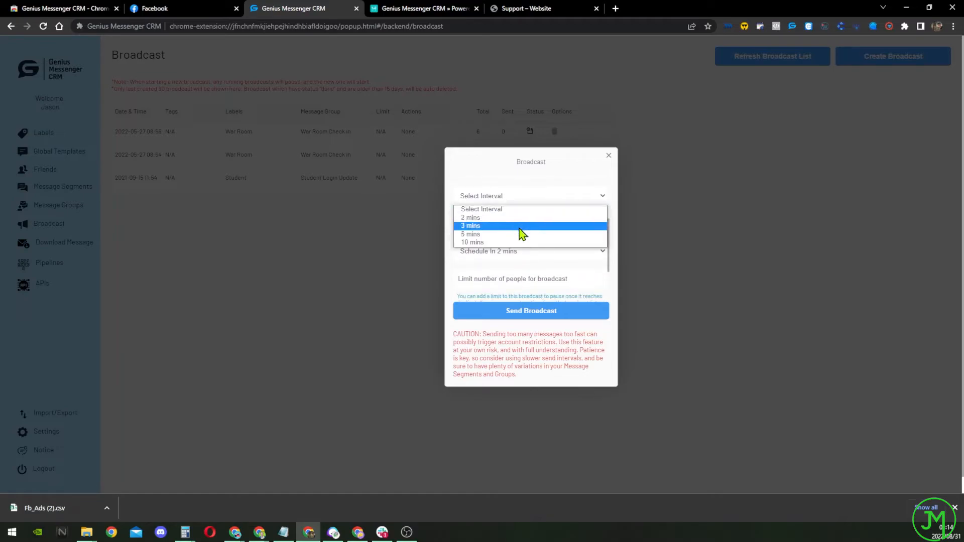
{"action": "left_click", "coordinate": [471, 234]}
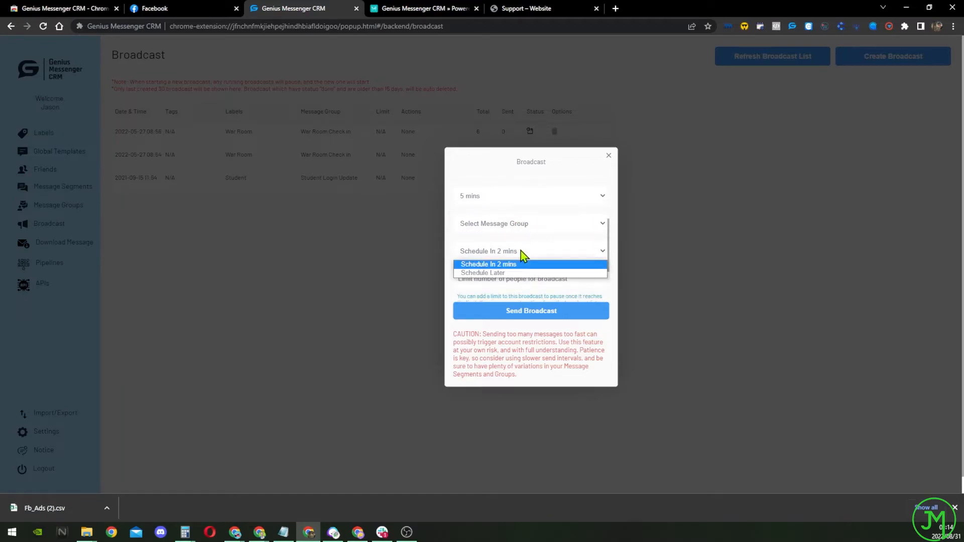
{"action": "mouse_move", "coordinate": [523, 265]}
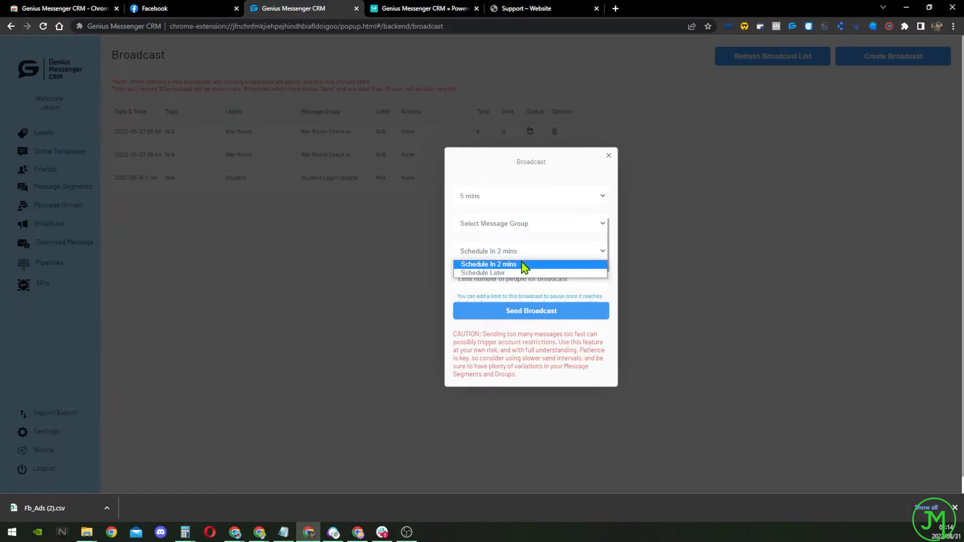
{"action": "left_click", "coordinate": [483, 272]}
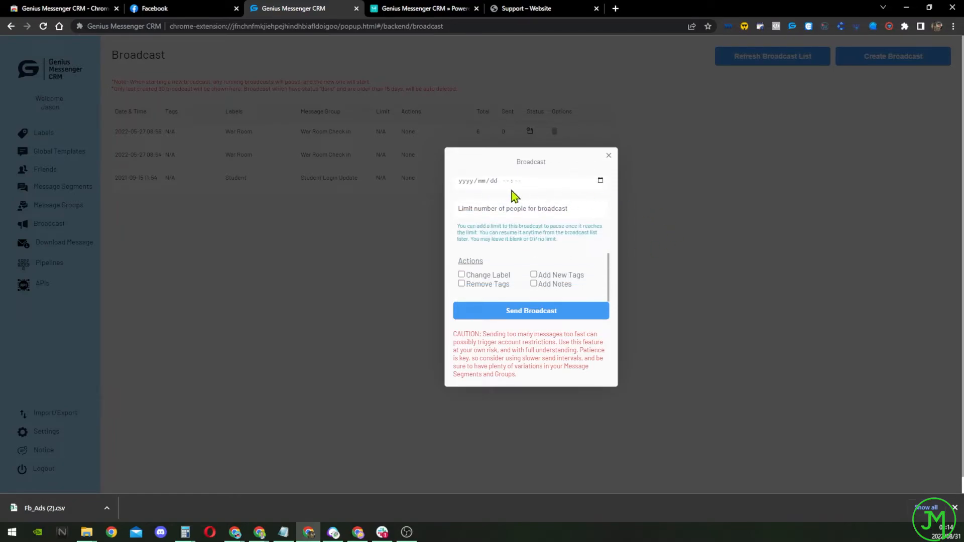
Step: Date the broadcast 2022/09/02 01:14, then close the Broadcast dialog without sending
{"action": "left_click", "coordinate": [600, 180]}
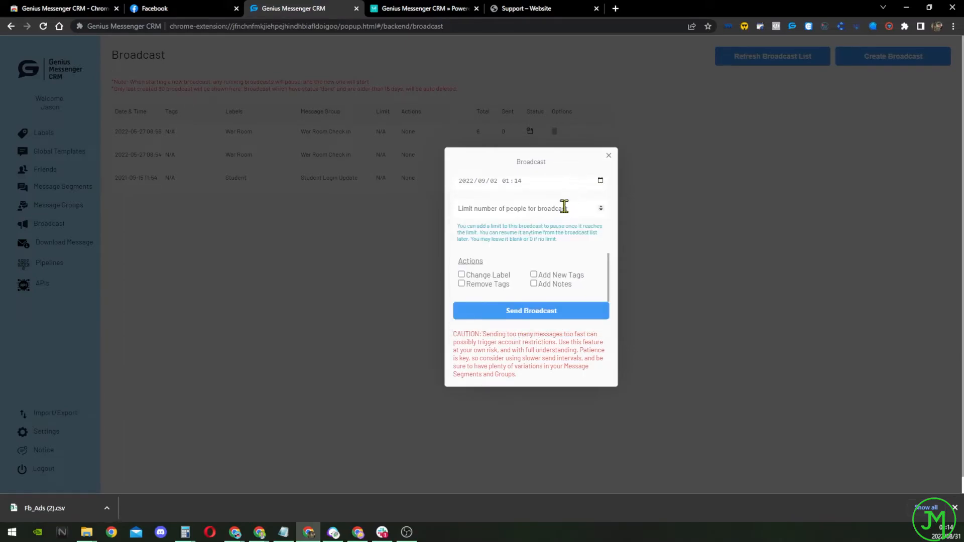
{"action": "mouse_move", "coordinate": [519, 248]}
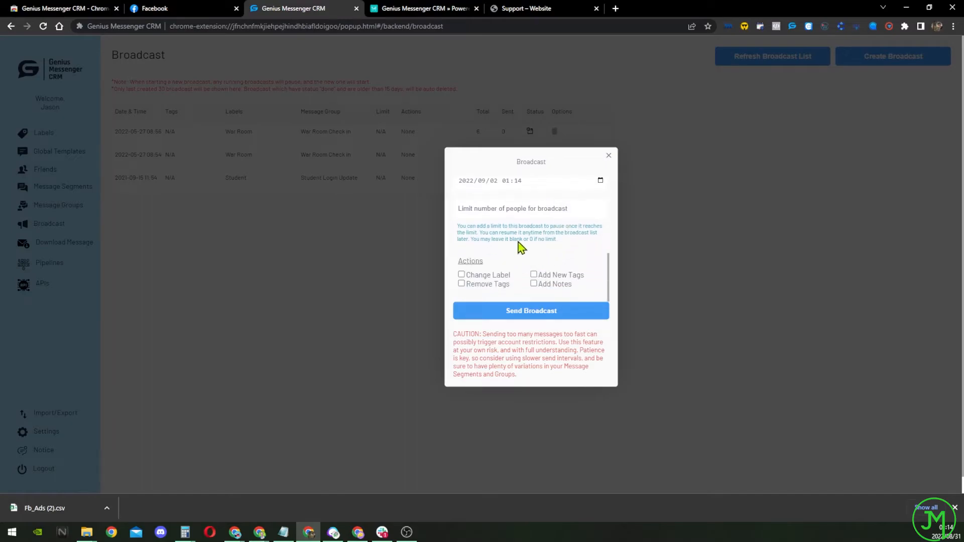
{"action": "scroll", "scroll_direction": "up", "scroll_amount": 3}
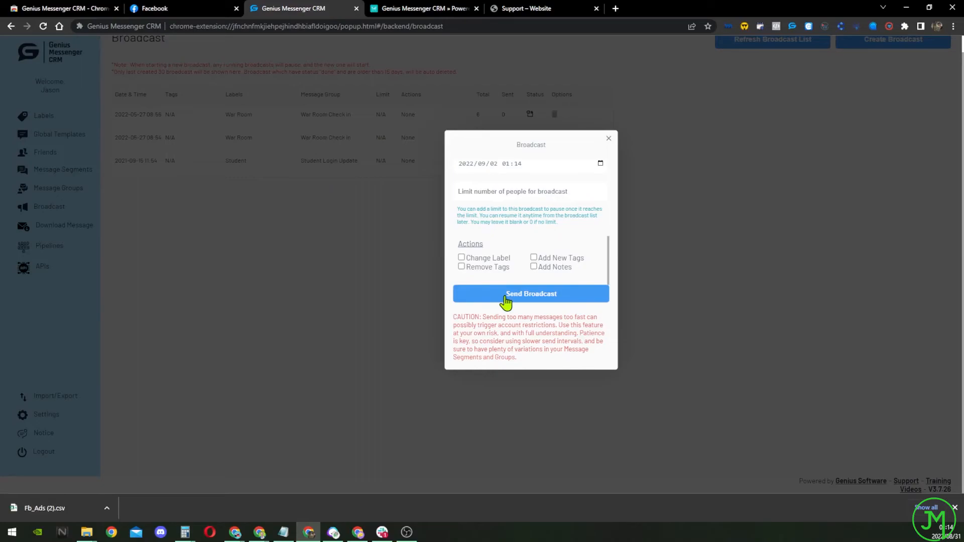
{"action": "mouse_move", "coordinate": [593, 255]}
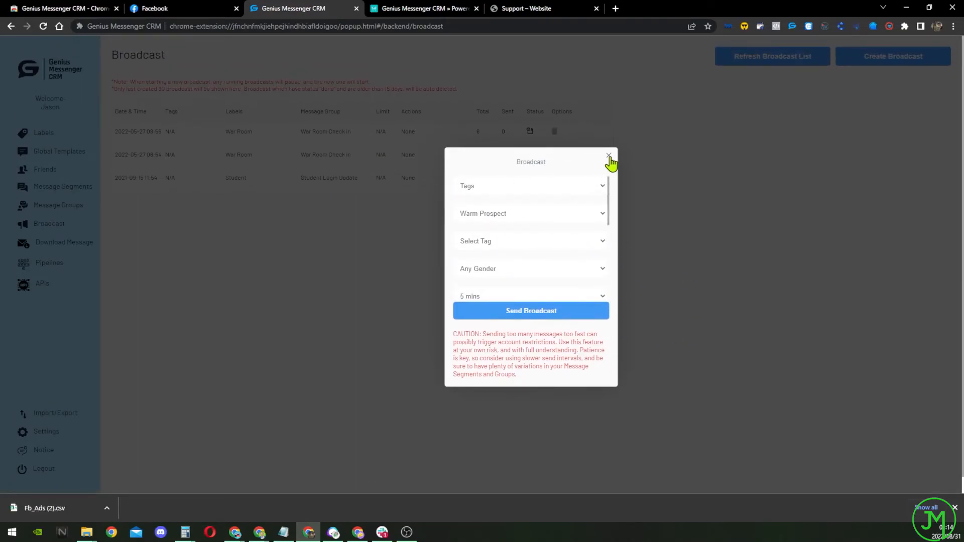
{"action": "left_click", "coordinate": [609, 154]}
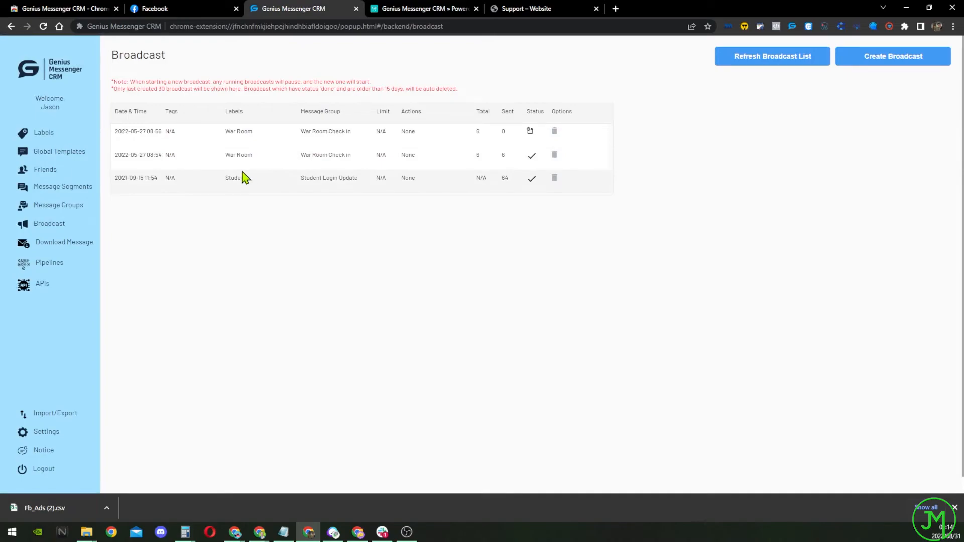
{"action": "mouse_move", "coordinate": [414, 250]}
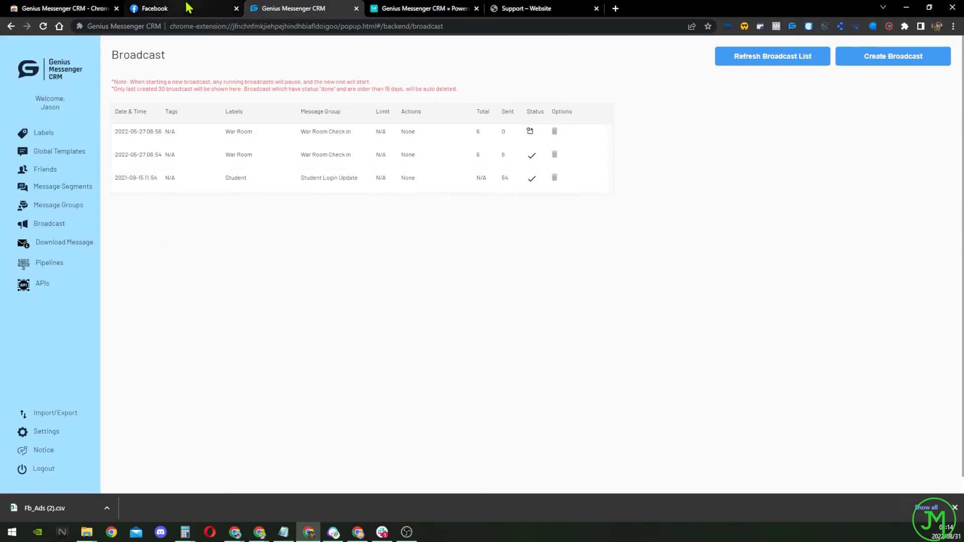
Step: Review Facebook's labelled chats panel and the profile page, then minimise Chrome
{"action": "left_click", "coordinate": [153, 8]}
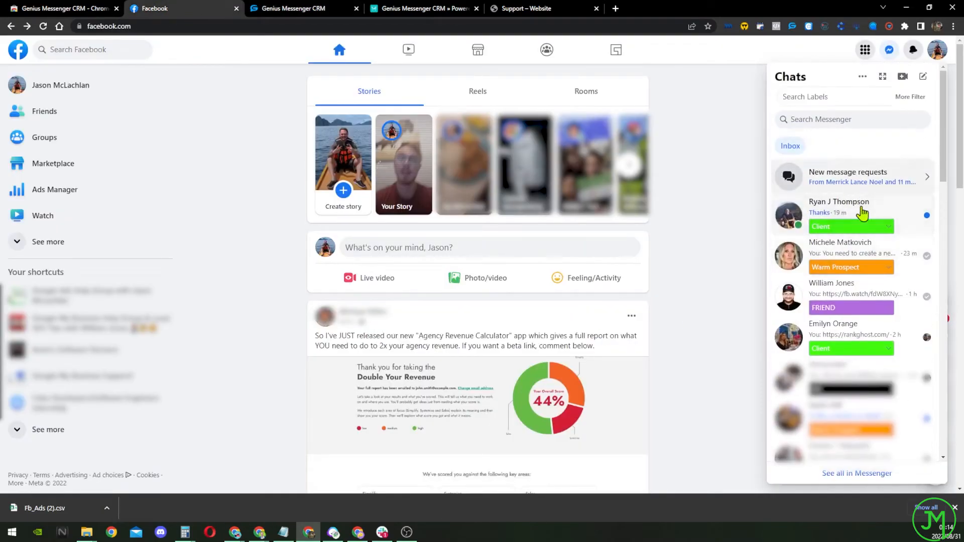
{"action": "left_click", "coordinate": [889, 50]}
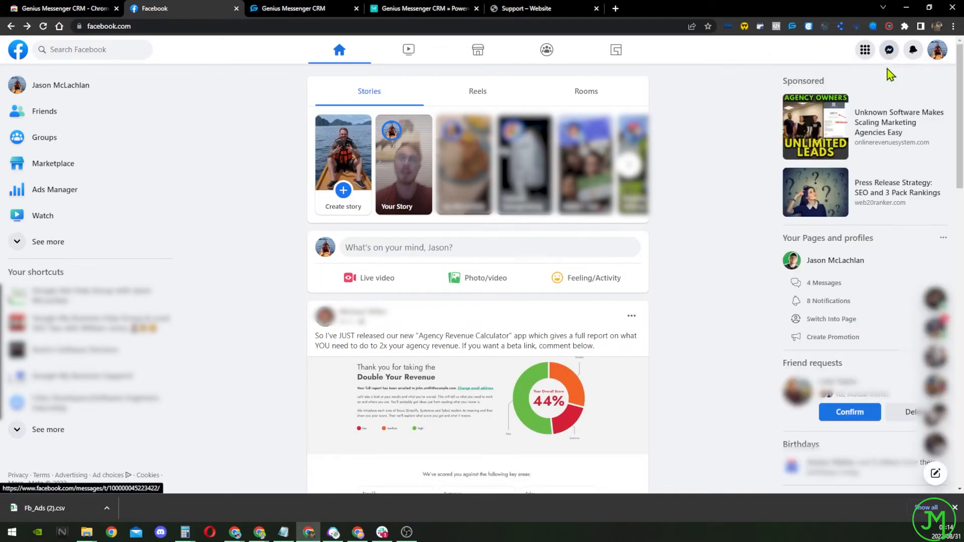
{"action": "left_click", "coordinate": [888, 51]}
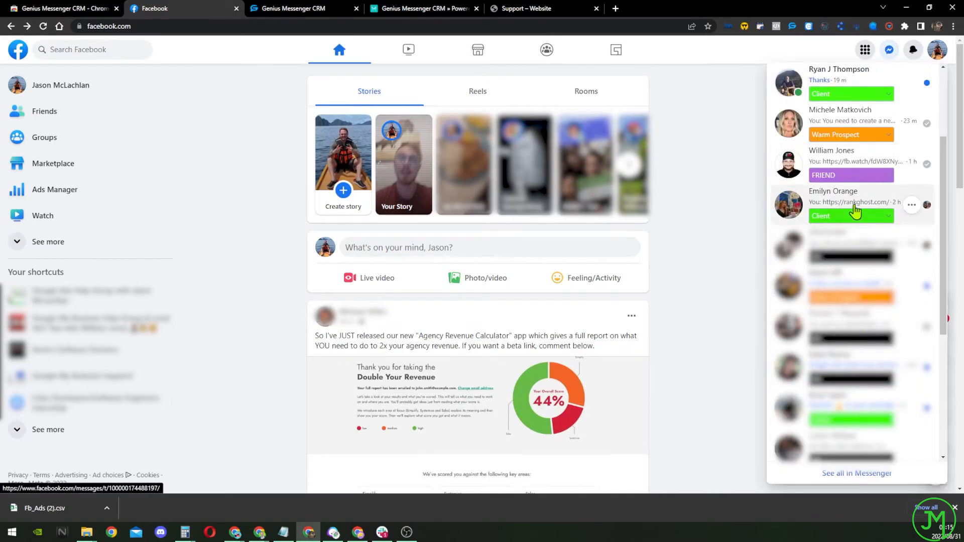
{"action": "left_click", "coordinate": [889, 51]}
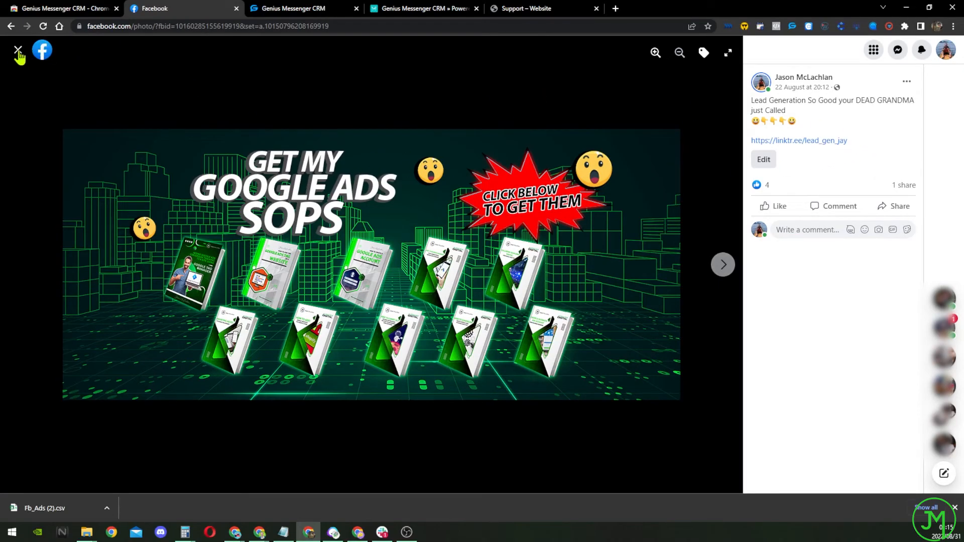
{"action": "left_click", "coordinate": [18, 52]}
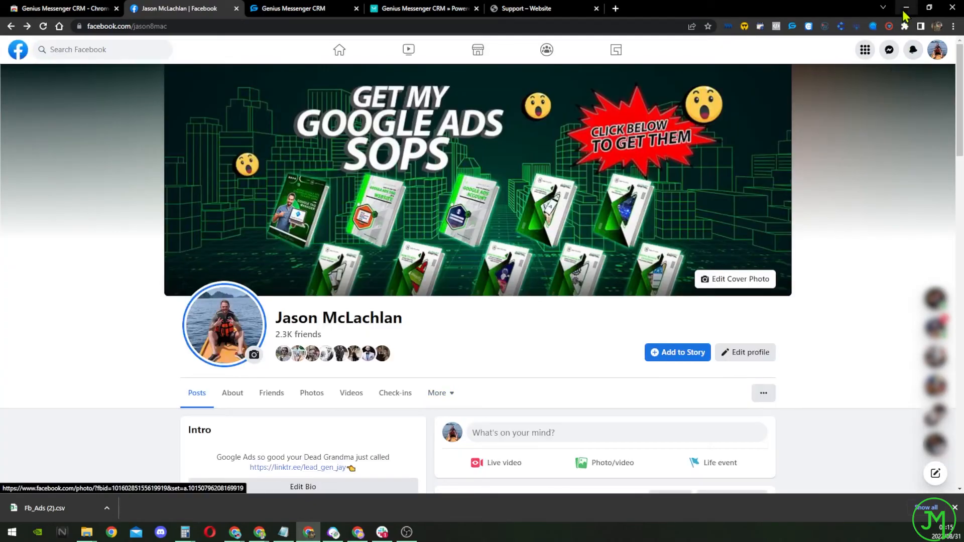
{"action": "left_click", "coordinate": [906, 7]}
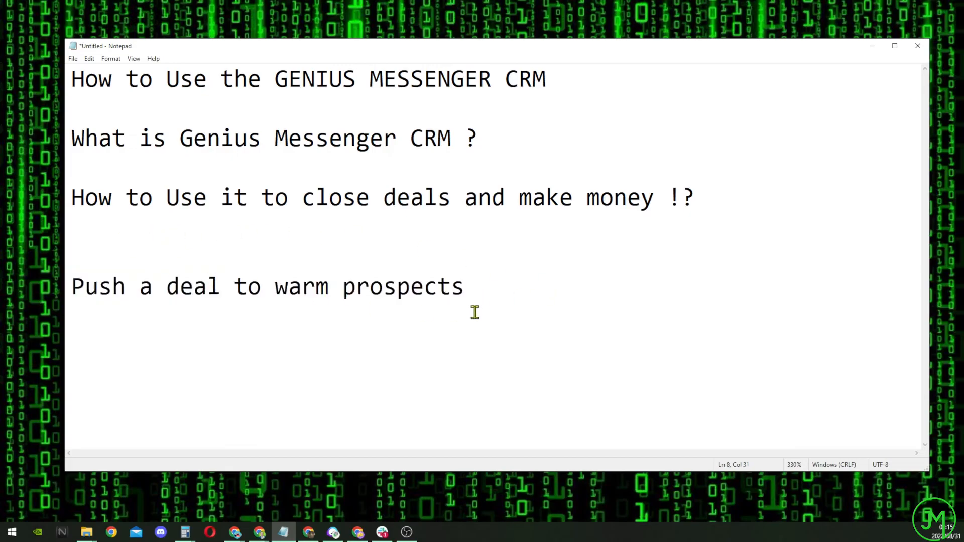
{"action": "mouse_move", "coordinate": [503, 295]}
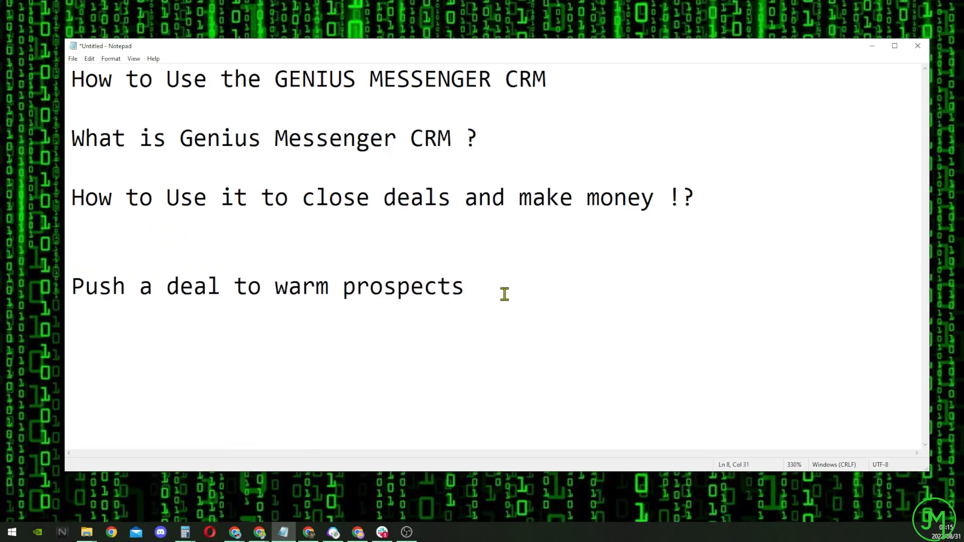
{"action": "mouse_move", "coordinate": [508, 379]}
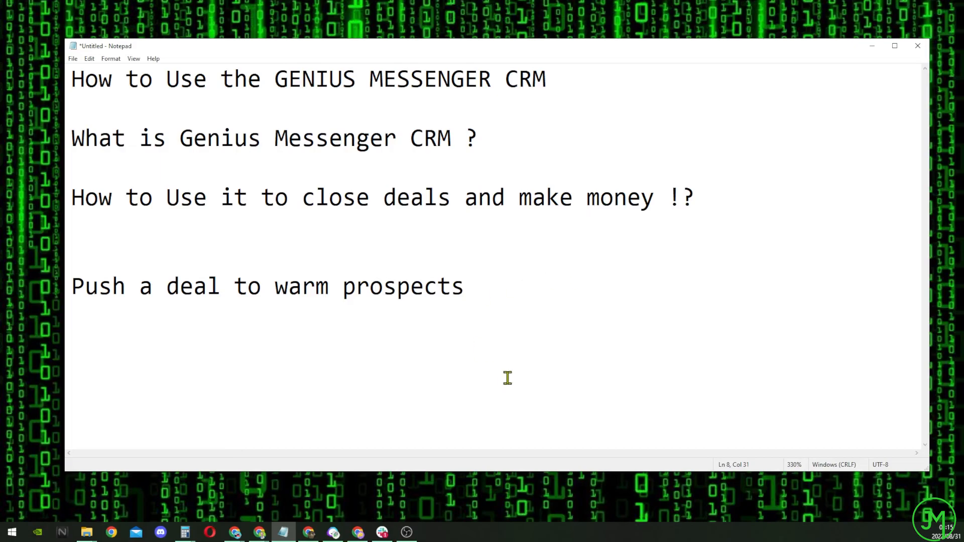
{"action": "left_click", "coordinate": [476, 286]}
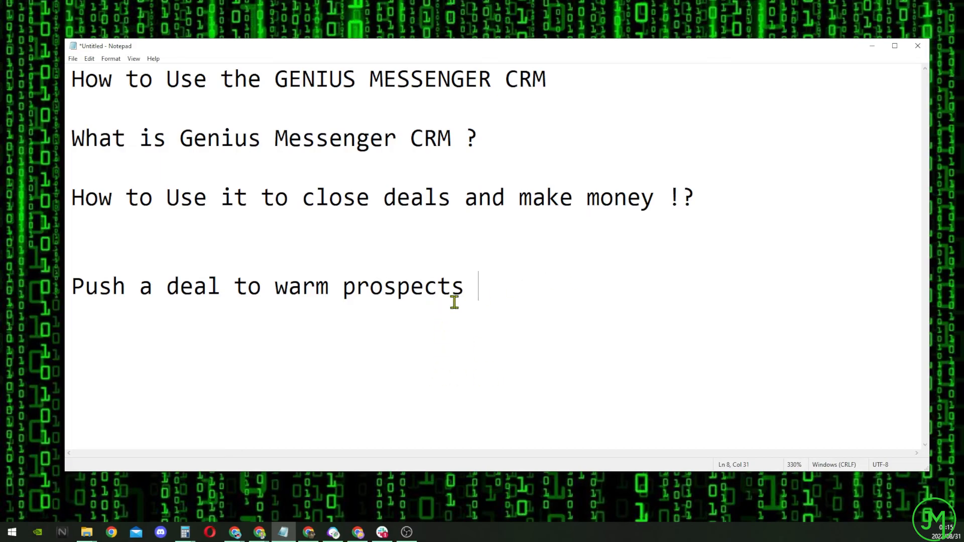